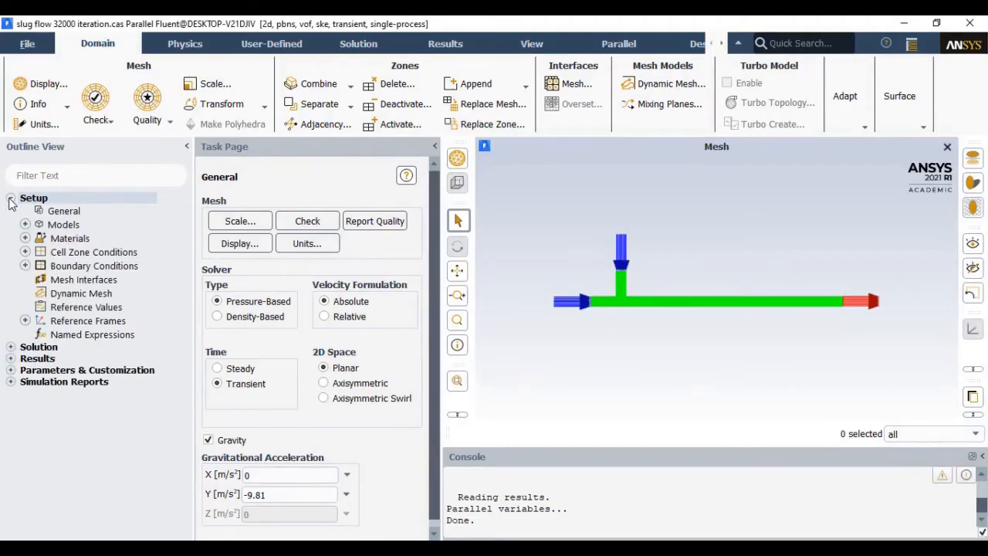
# Review the mesh domain extents in the Scale dialog and run a mesh Check.
pyautogui.click(63, 210)
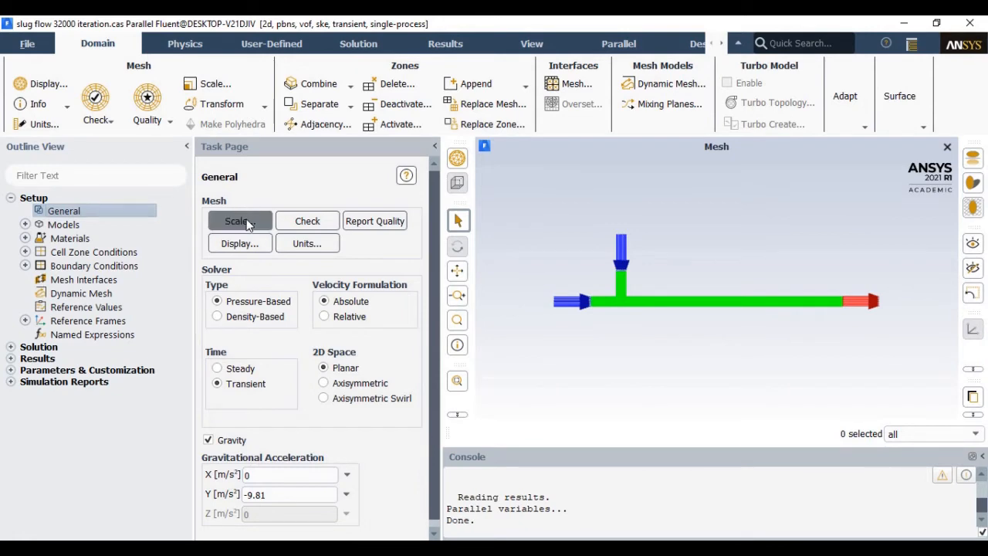
pyautogui.click(239, 221)
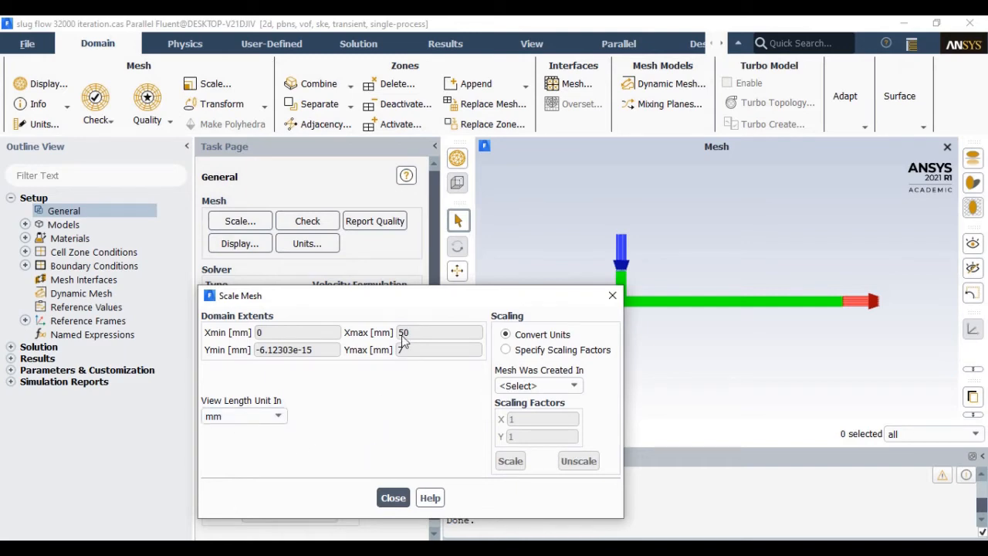
pyautogui.click(392, 497)
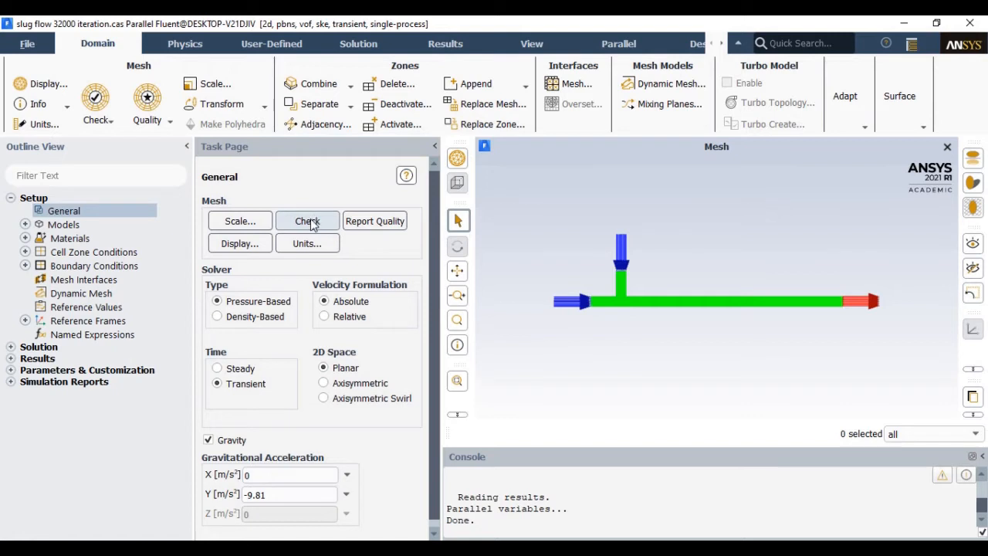
pyautogui.click(305, 220)
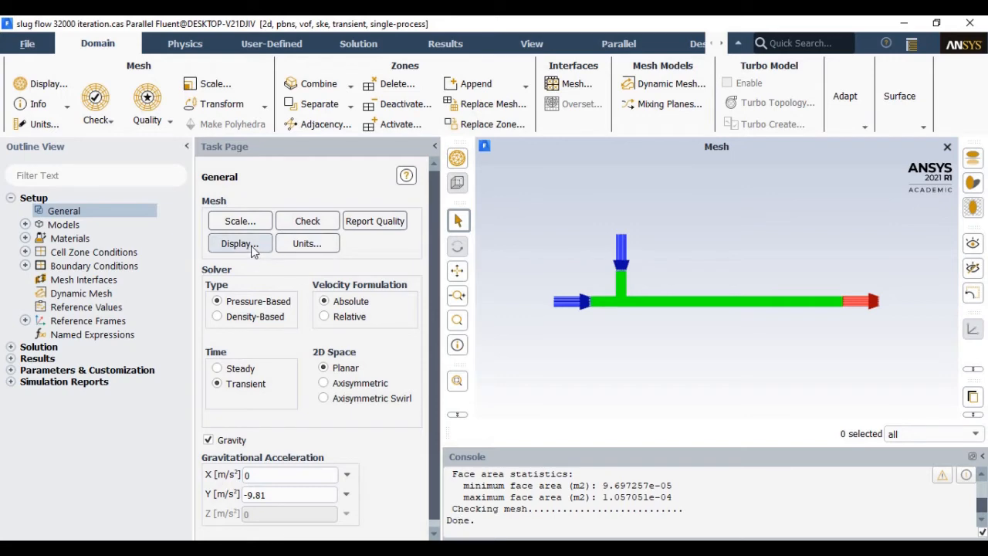
# Redisplay the T-junction mesh surfaces as an outline.
pyautogui.click(239, 244)
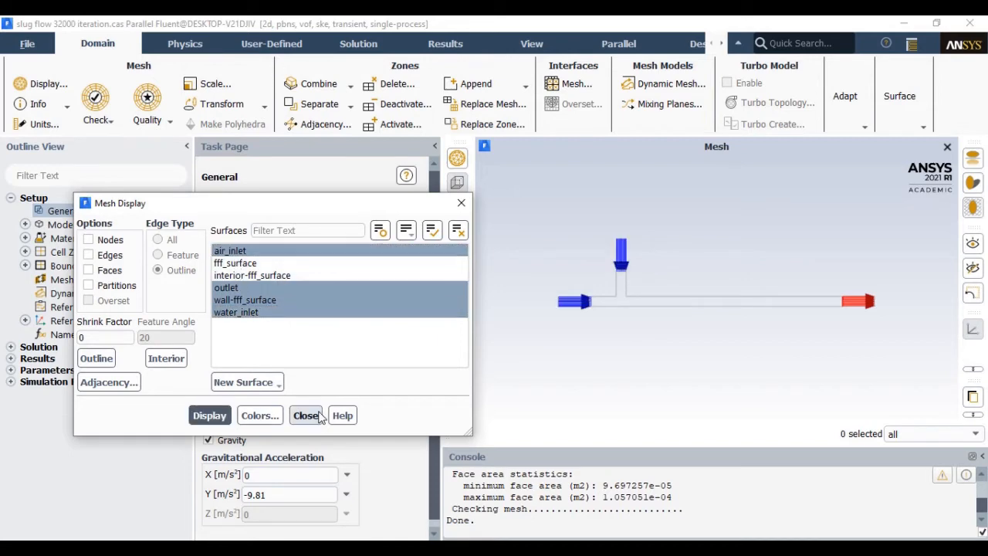
pyautogui.click(306, 416)
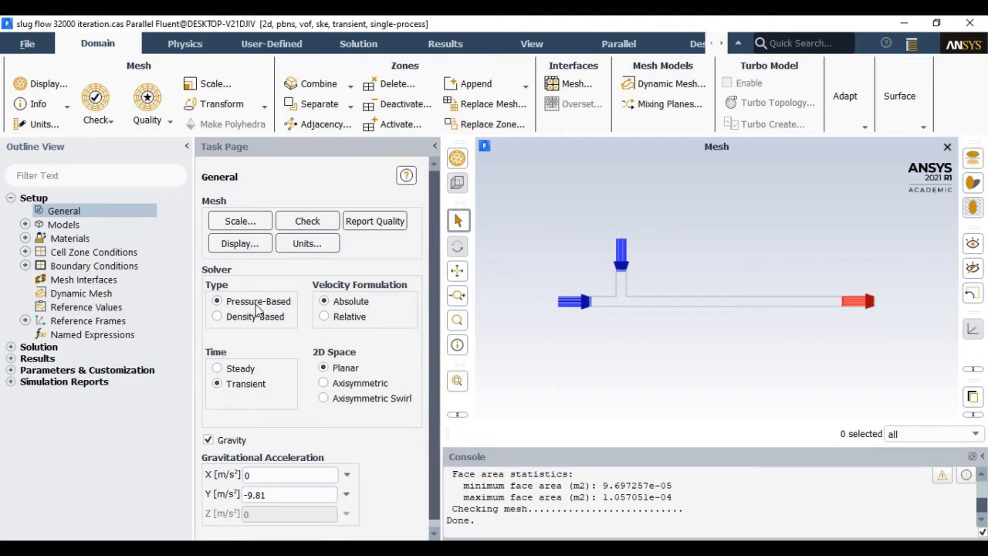
pyautogui.moveTo(259, 466)
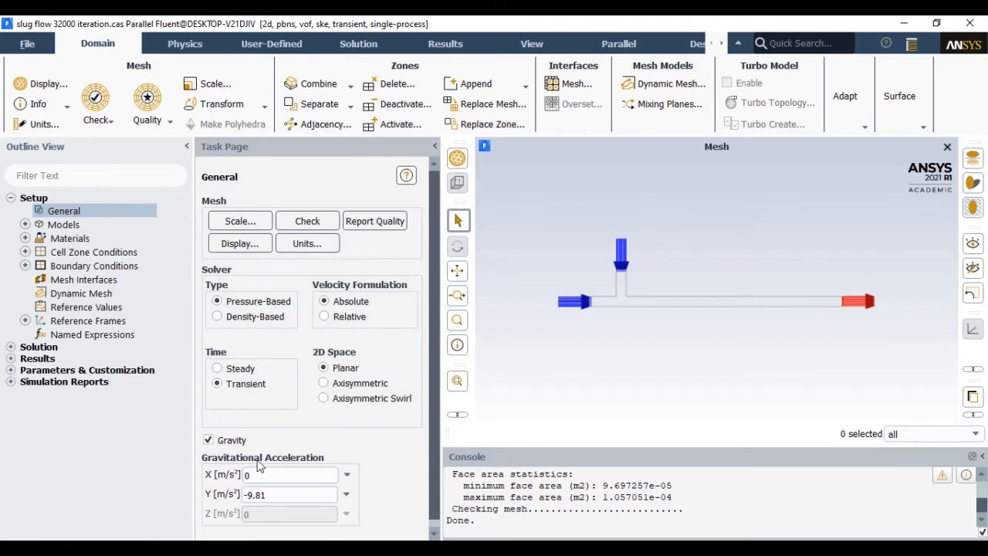
pyautogui.click(290, 494)
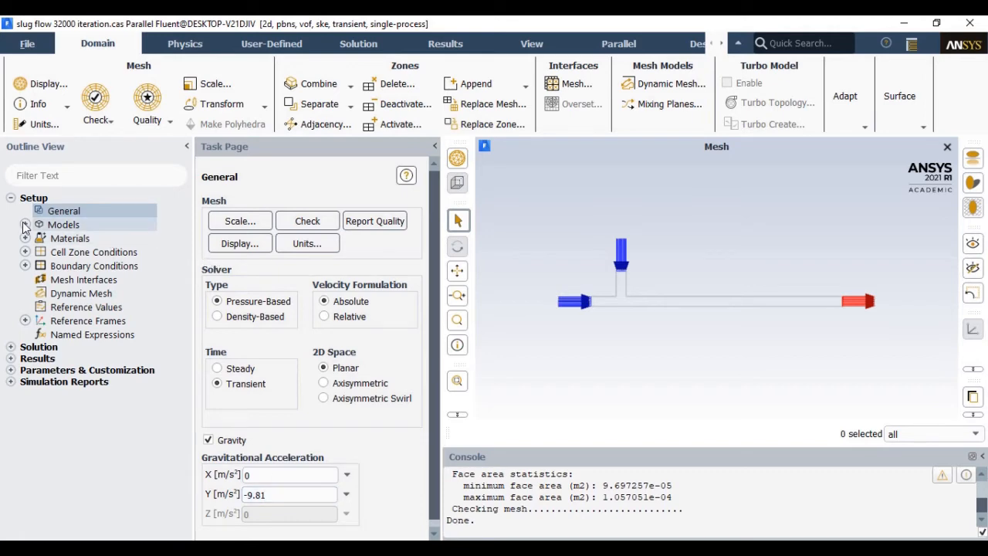
# Enable Implicit Body Force on the two-phase implicit VOF model, apply, and confirm water primary / air secondary phases.
pyautogui.click(24, 224)
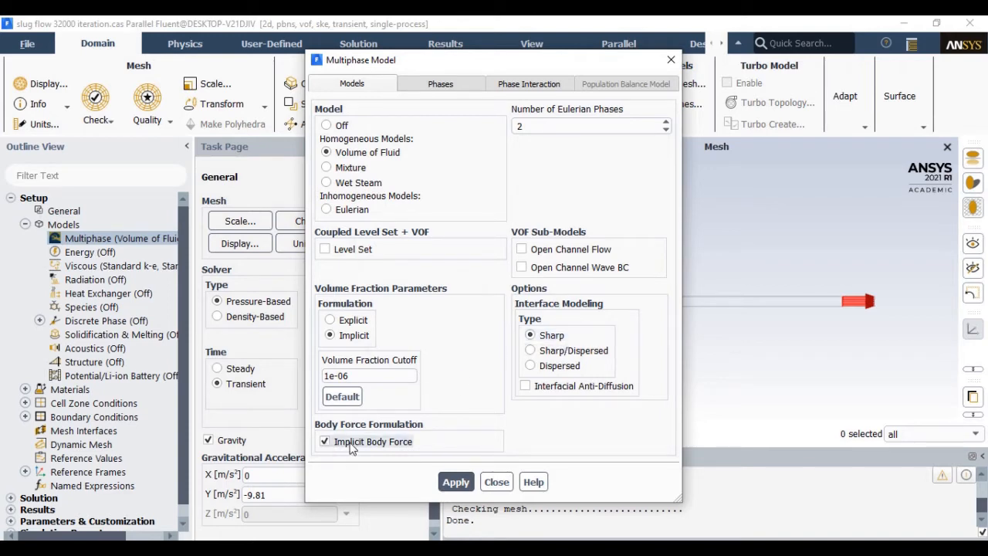
pyautogui.click(455, 482)
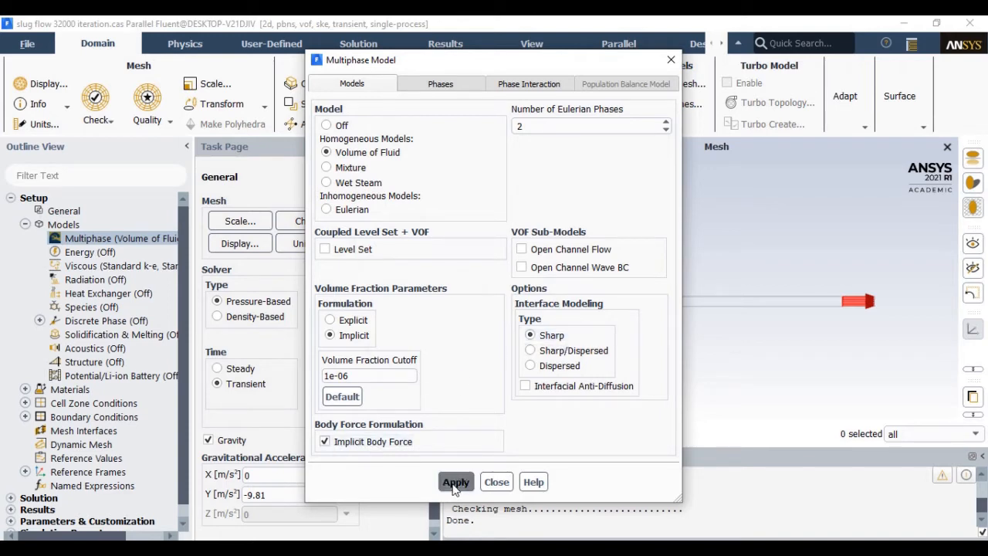
pyautogui.click(455, 482)
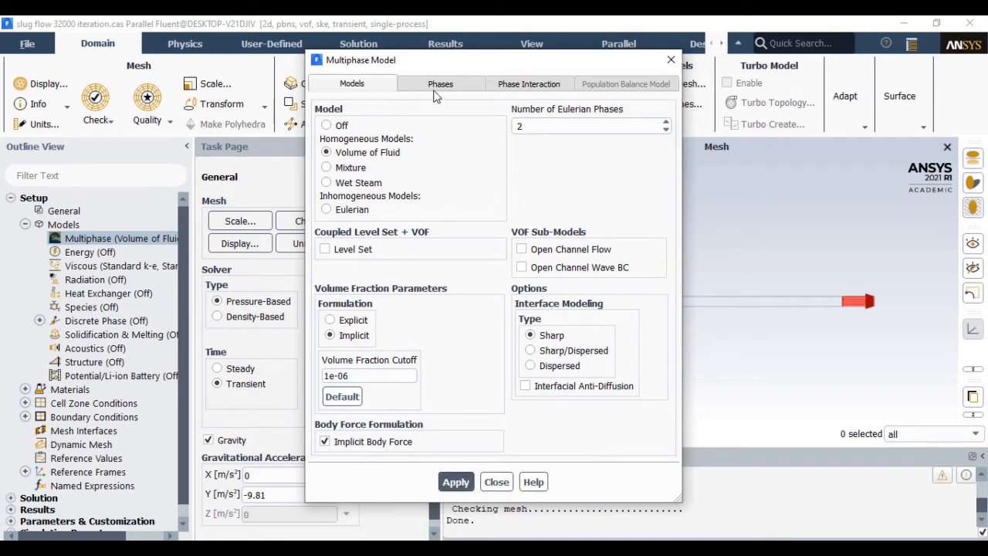
pyautogui.click(440, 83)
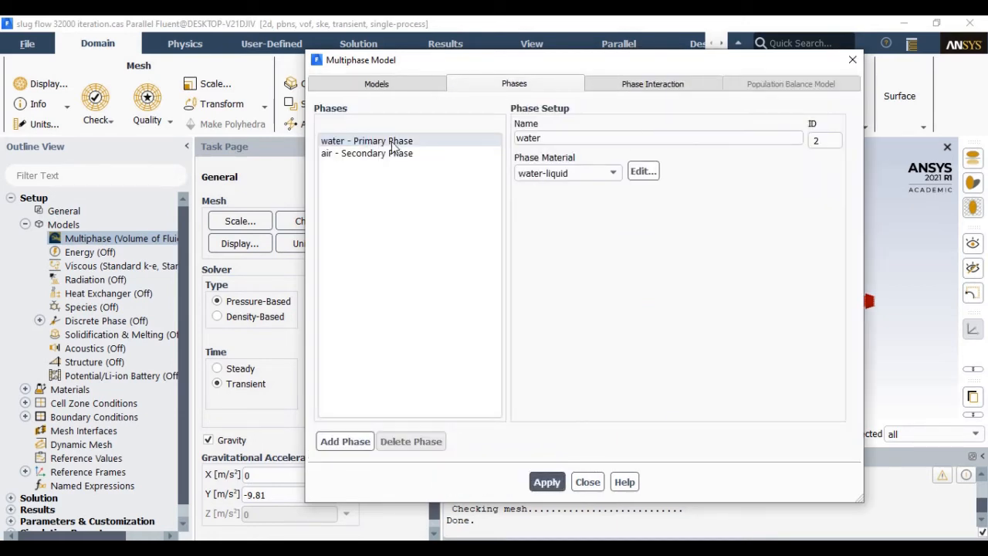
pyautogui.click(367, 141)
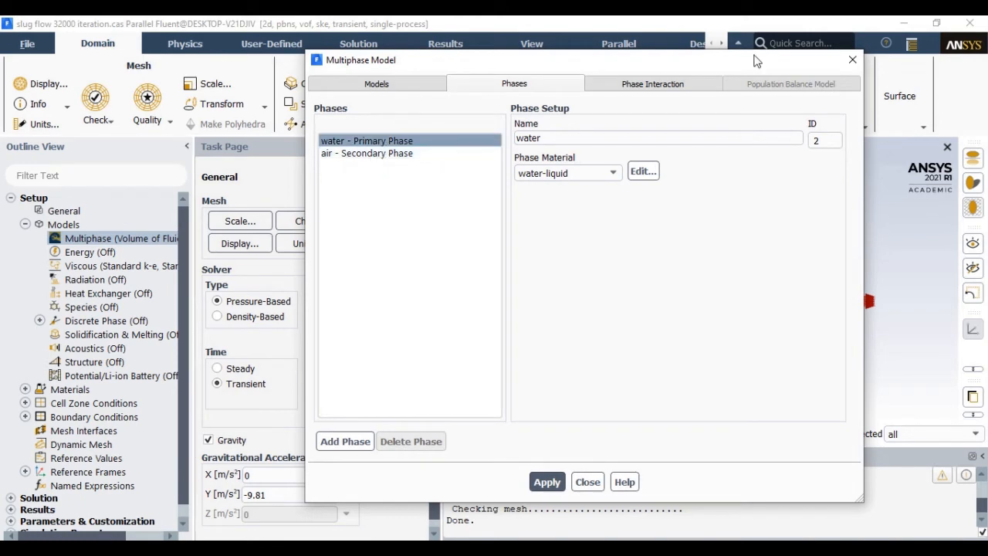
pyautogui.click(586, 482)
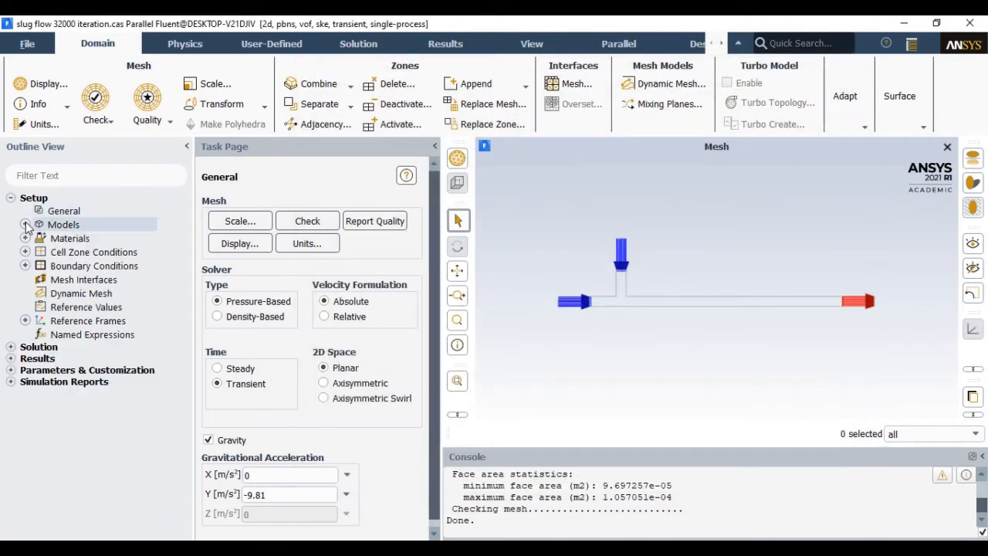
# Inspect the air fluid material (density 1.225, viscosity 1.7894e-05) and the Fluent materials database.
pyautogui.click(25, 237)
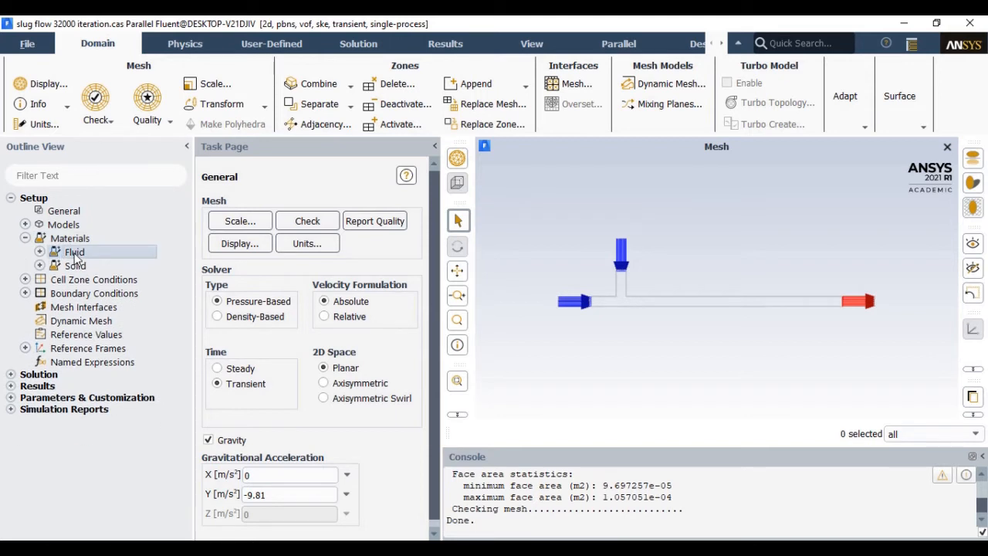
pyautogui.doubleClick(74, 251)
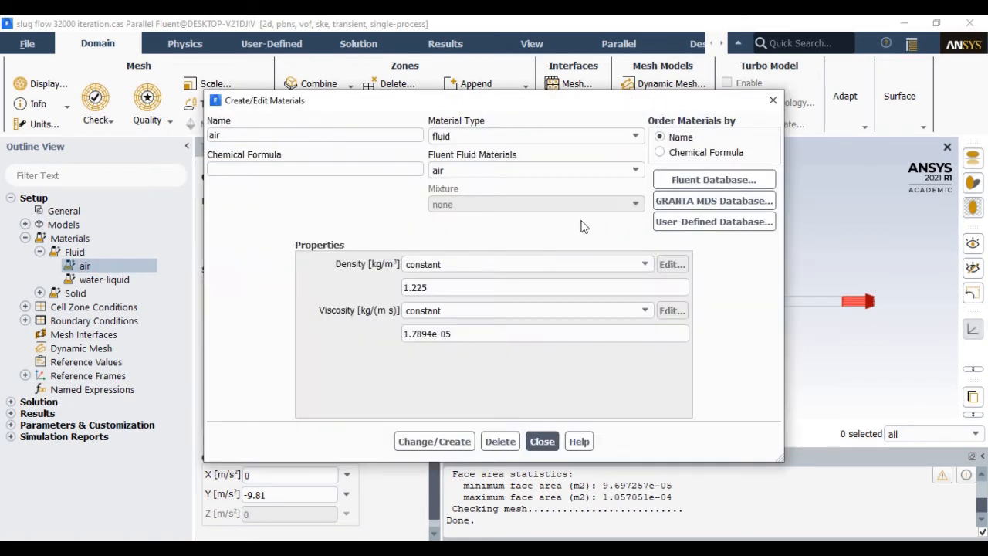
pyautogui.click(713, 179)
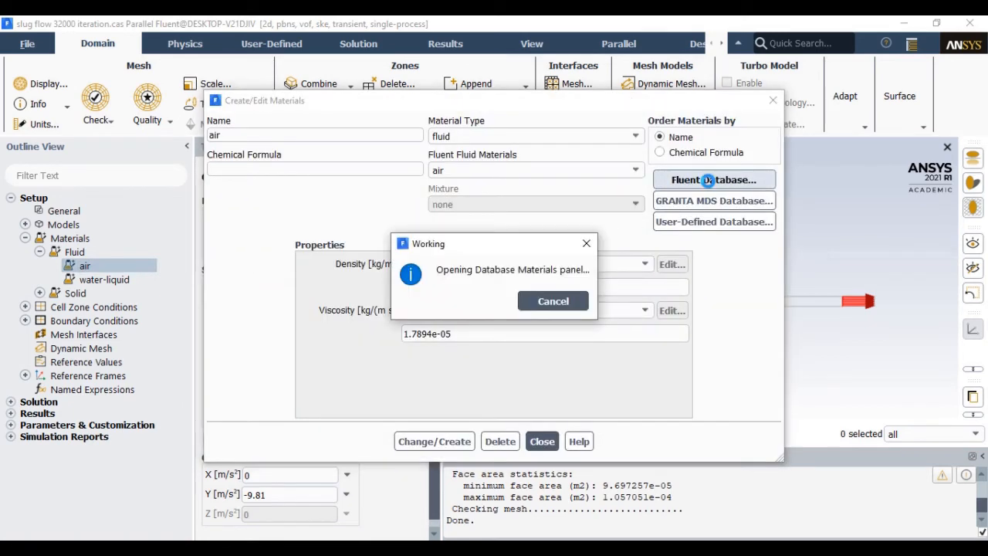
pyautogui.click(713, 179)
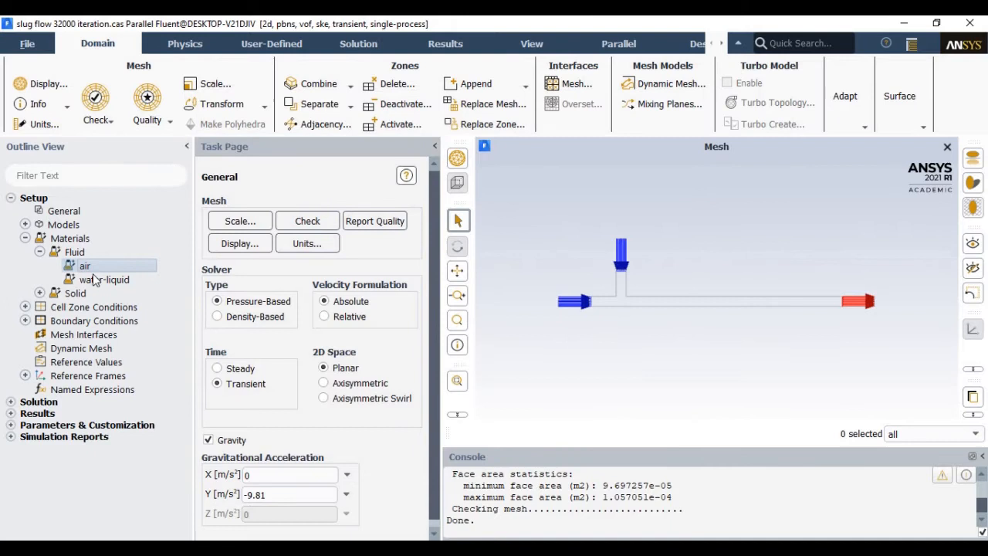
# Assign air as the secondary phase material and set a constant 0.72 N/m water–air surface tension.
pyautogui.click(40, 252)
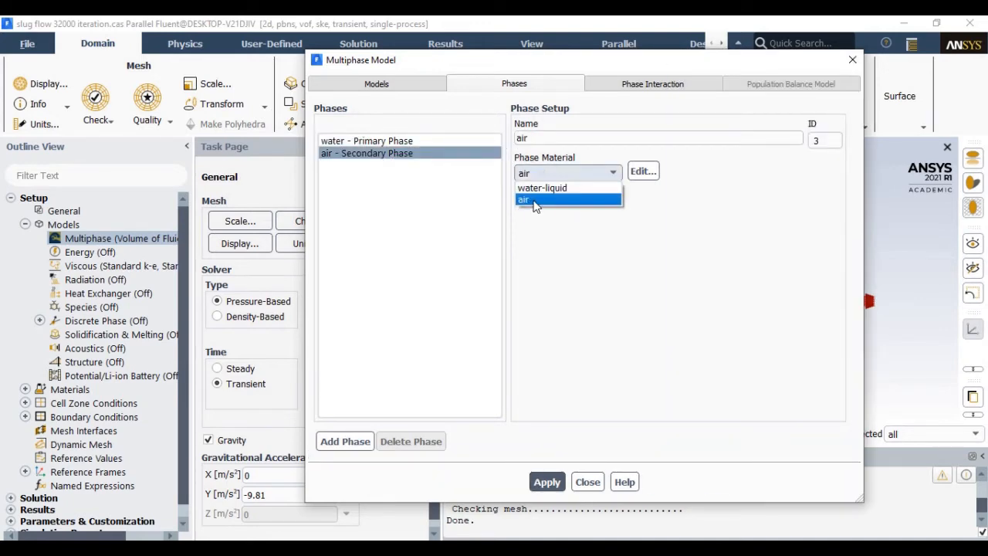
pyautogui.click(523, 201)
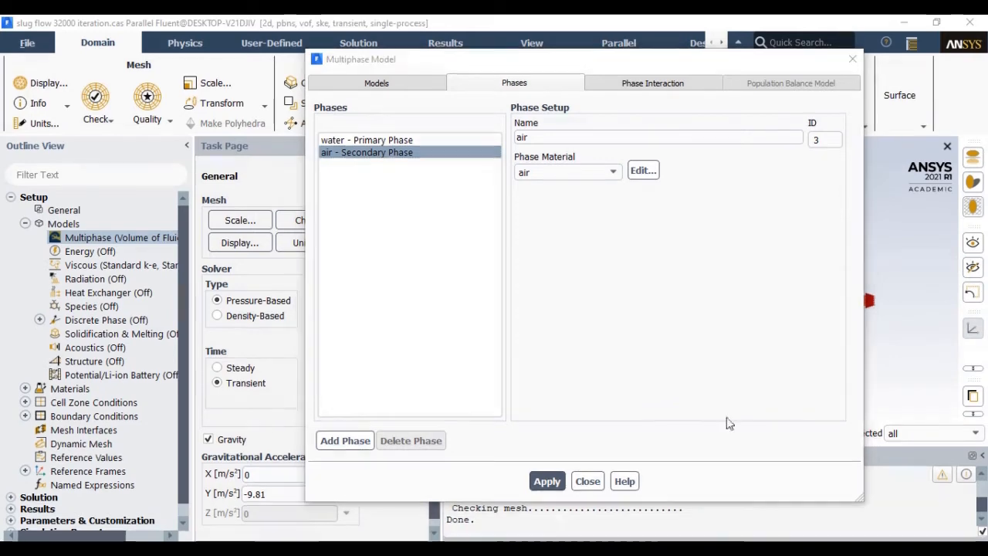
pyautogui.click(651, 83)
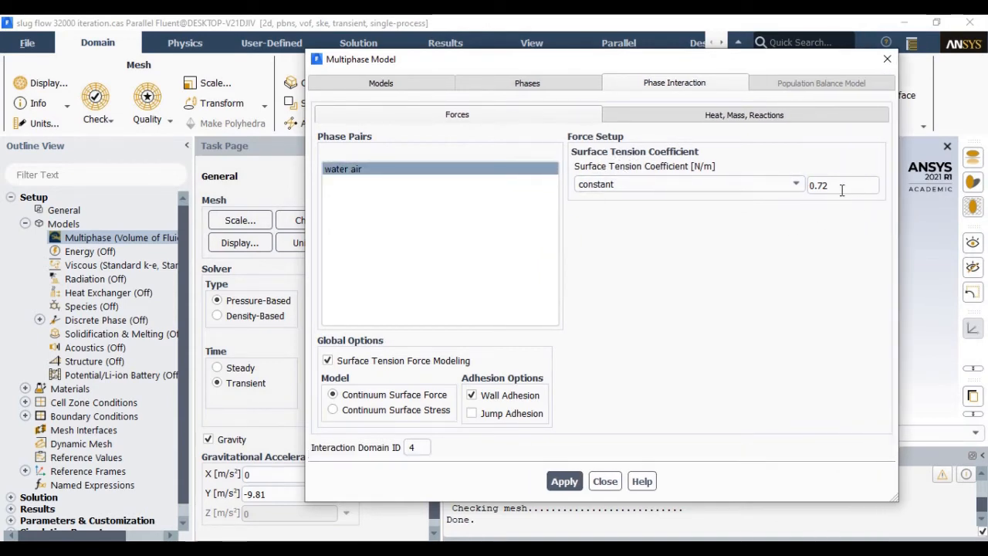
pyautogui.tripleClick(841, 185)
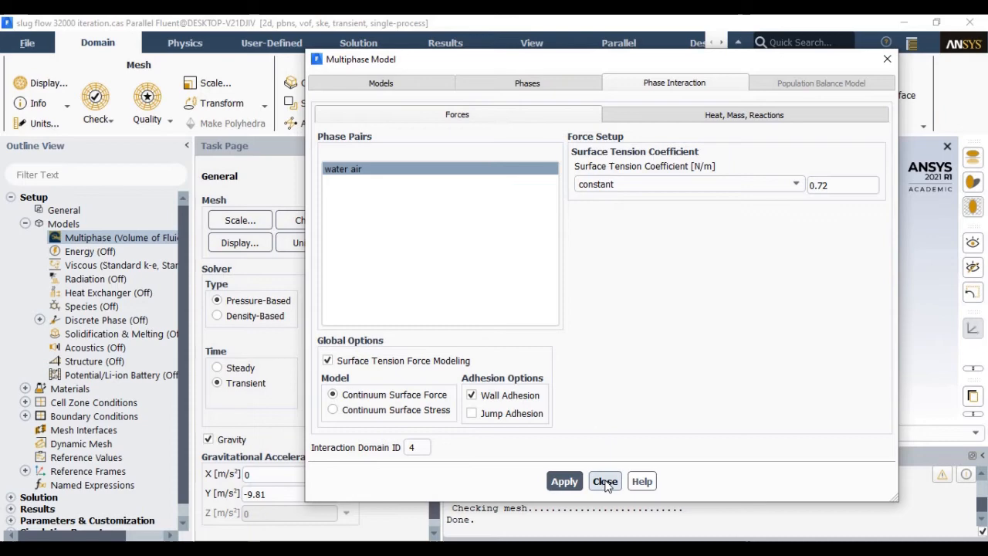
pyautogui.click(605, 482)
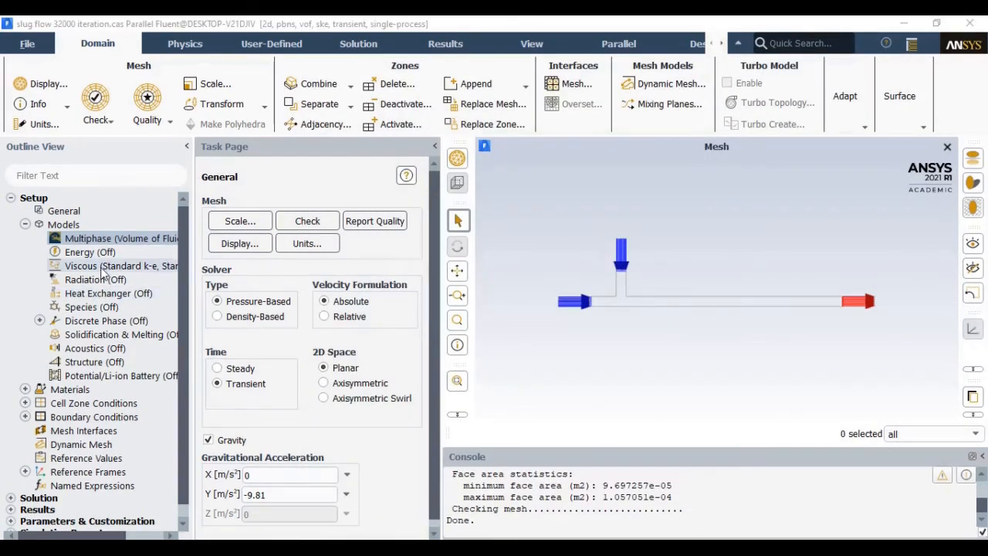
# Keep the viscous model as Standard k-epsilon with Standard Wall Functions and confirm.
pyautogui.doubleClick(120, 266)
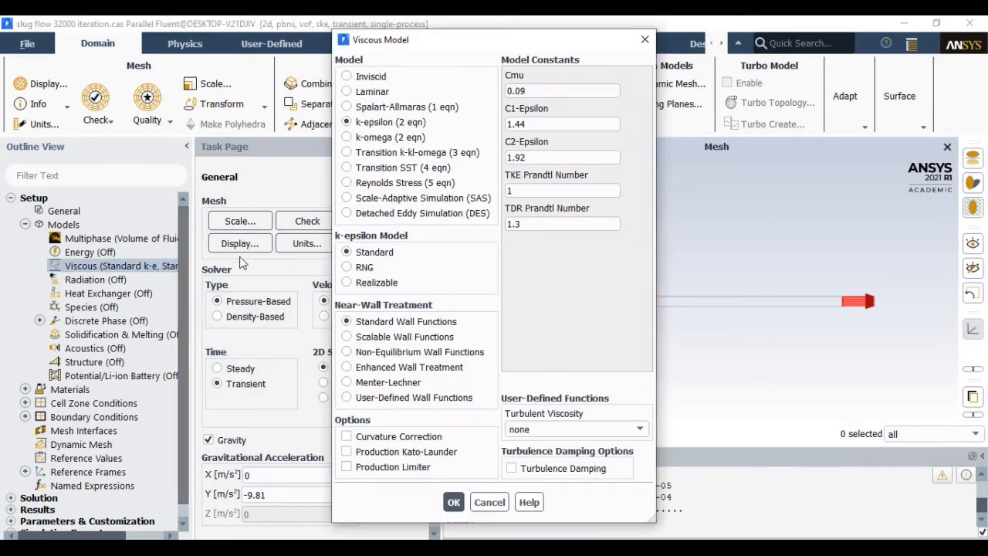
pyautogui.click(374, 252)
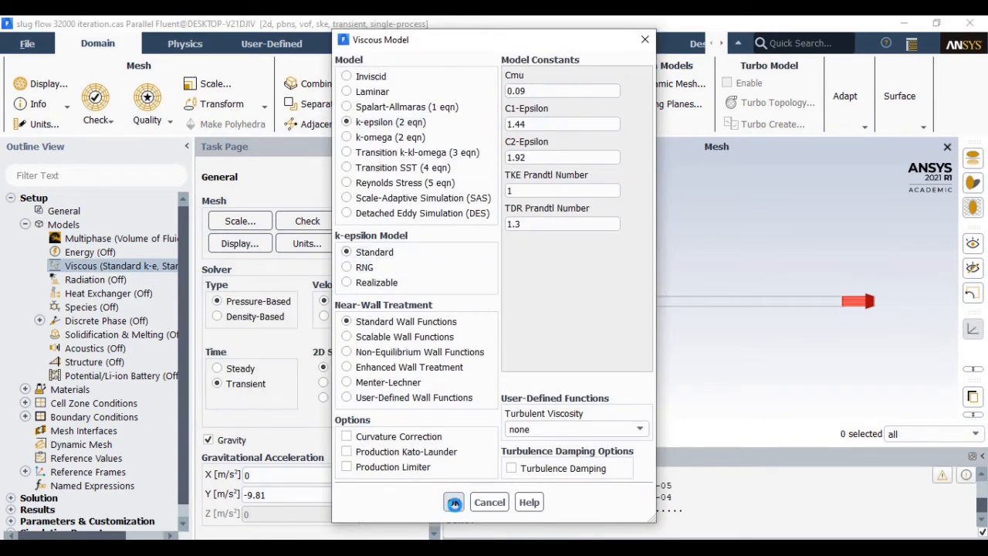
pyautogui.click(454, 501)
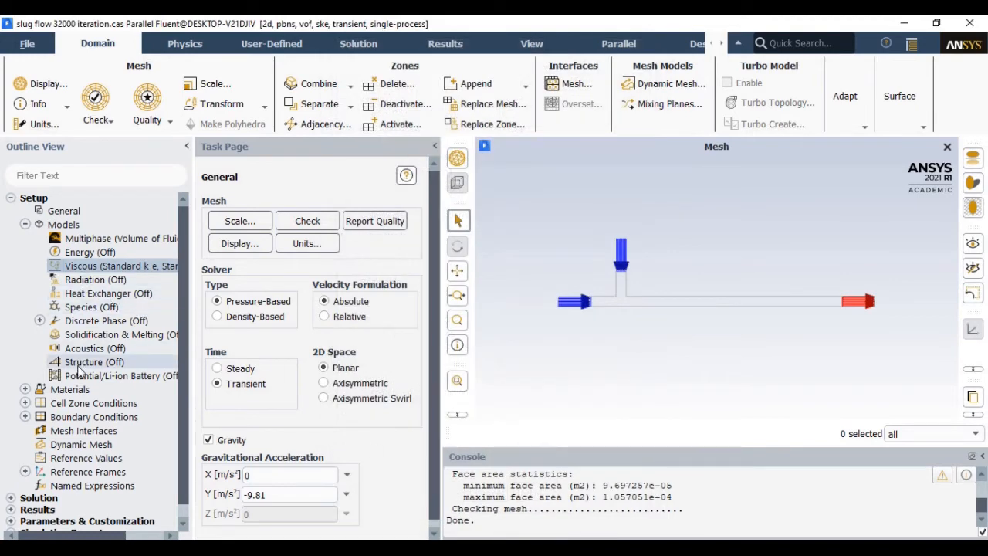
pyautogui.click(25, 224)
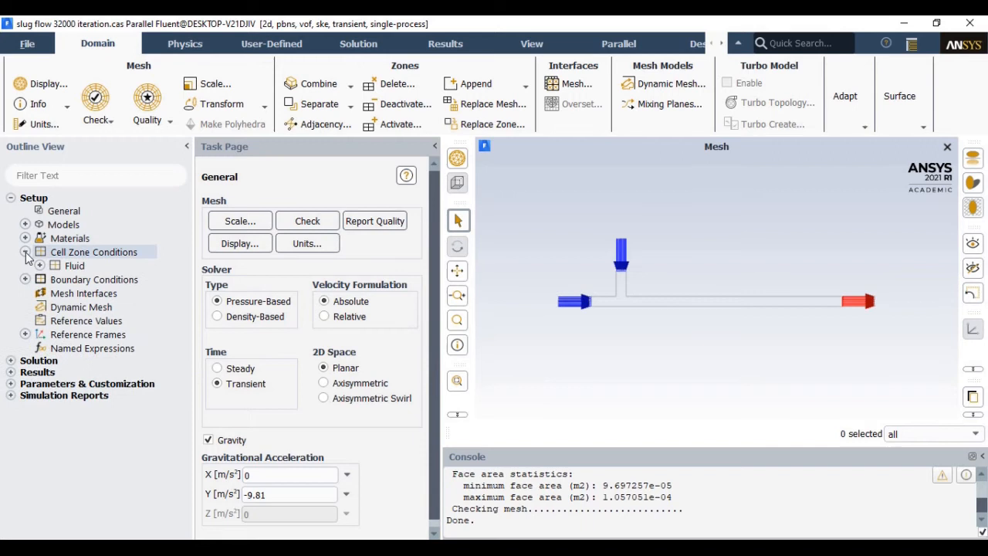
# Expand the fluid cell zone and boundary conditions to list inlet, internal, outlet and wall.
pyautogui.click(40, 266)
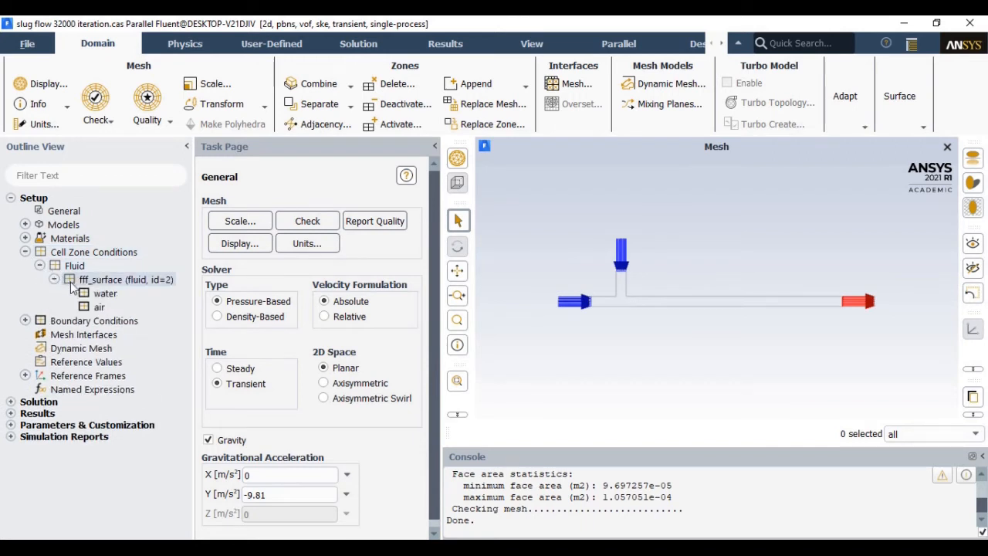
pyautogui.click(74, 266)
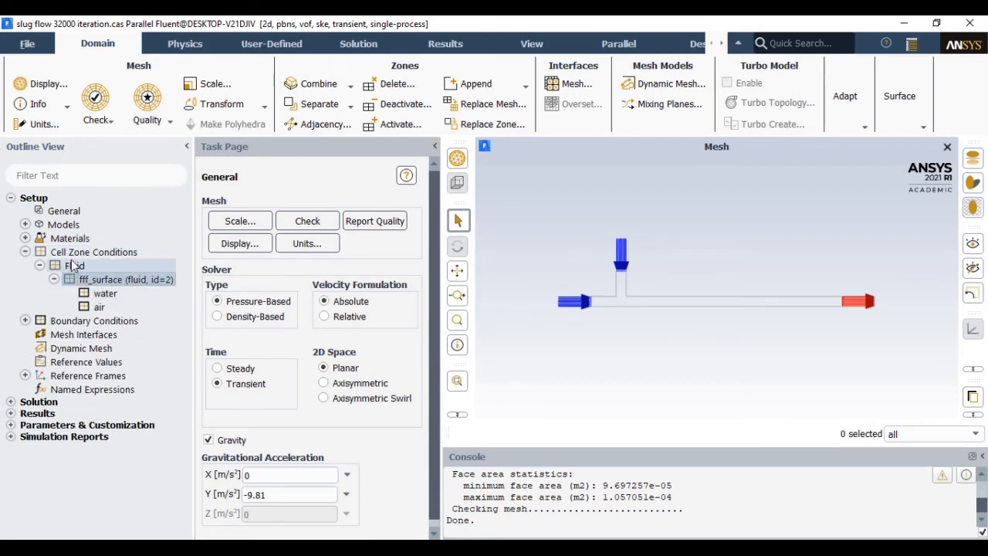
pyautogui.click(93, 252)
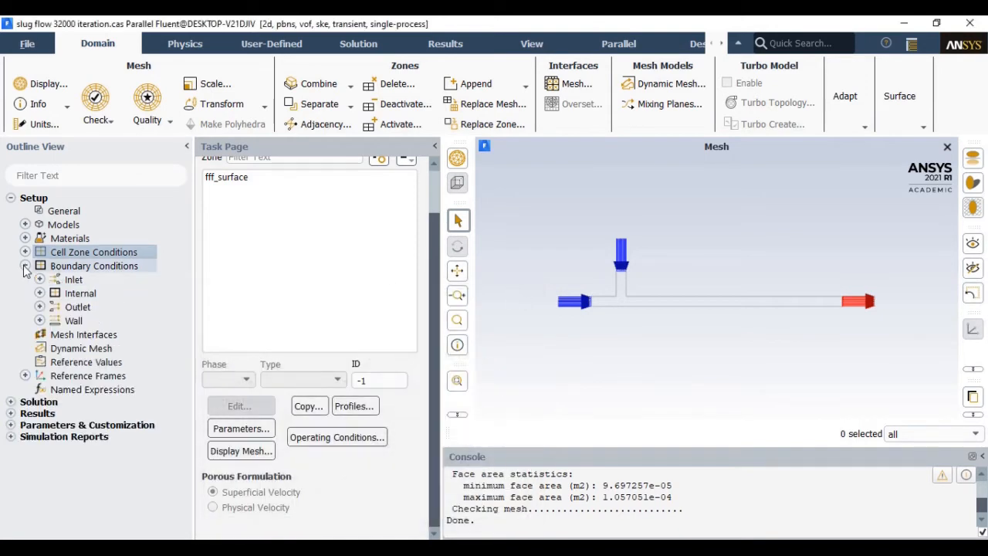
# Review air_inlet momentum (0.2 m/s velocity, intensity and hydraulic diameter turbulence) and close unchanged.
pyautogui.click(40, 277)
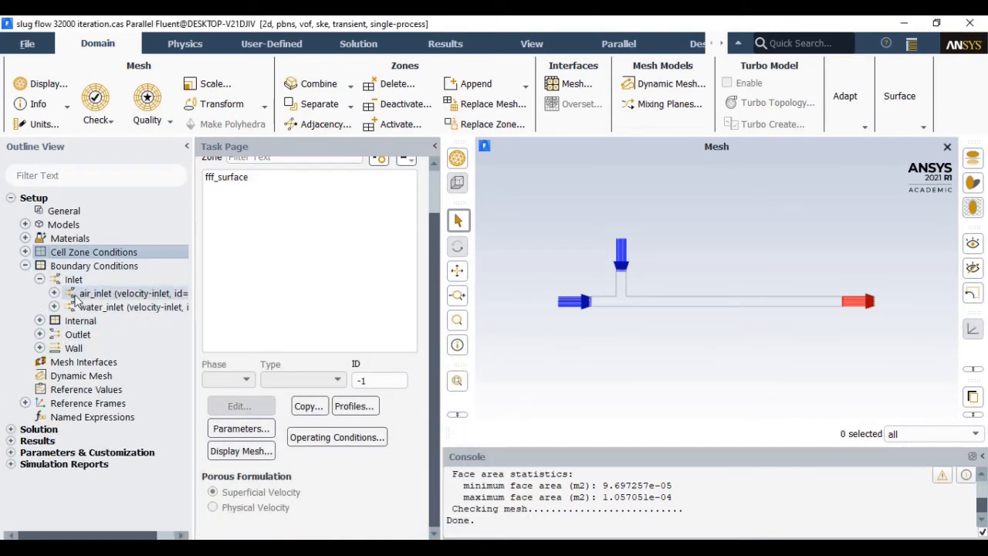
pyautogui.click(54, 294)
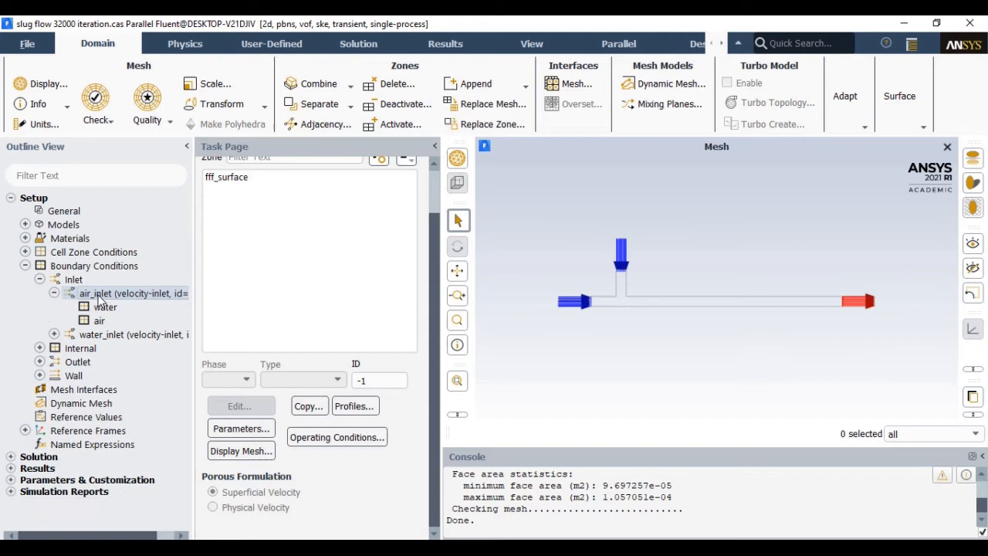
pyautogui.click(96, 293)
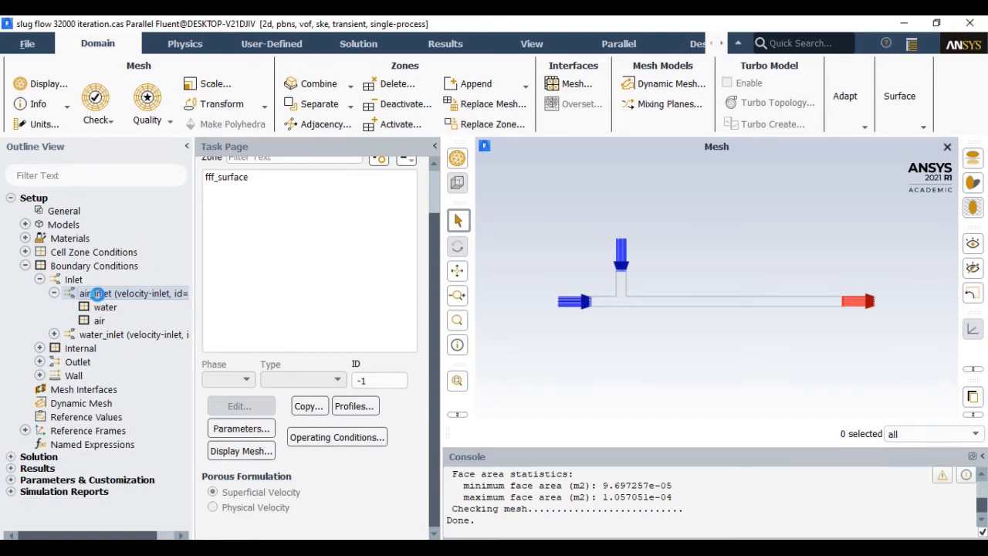
pyautogui.doubleClick(115, 293)
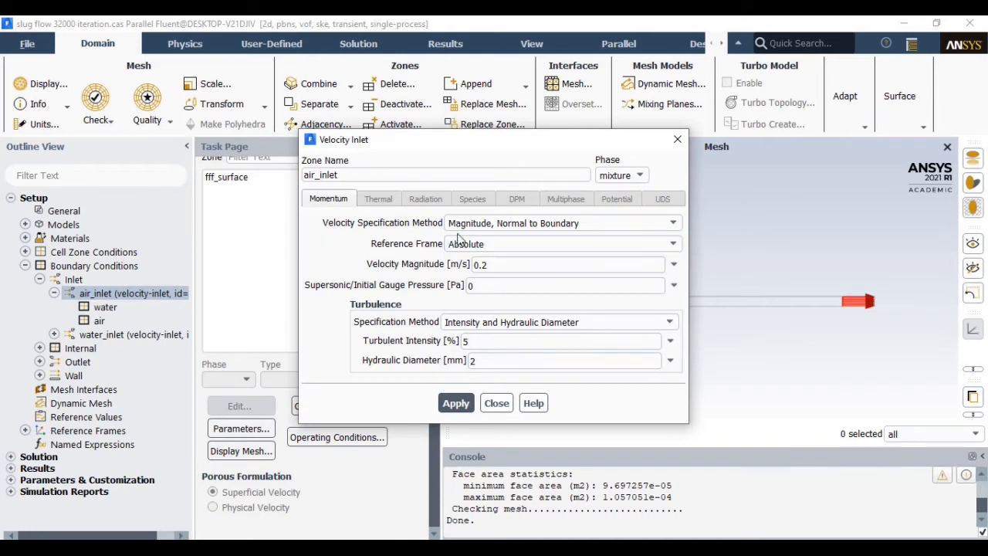
pyautogui.tripleClick(540, 264)
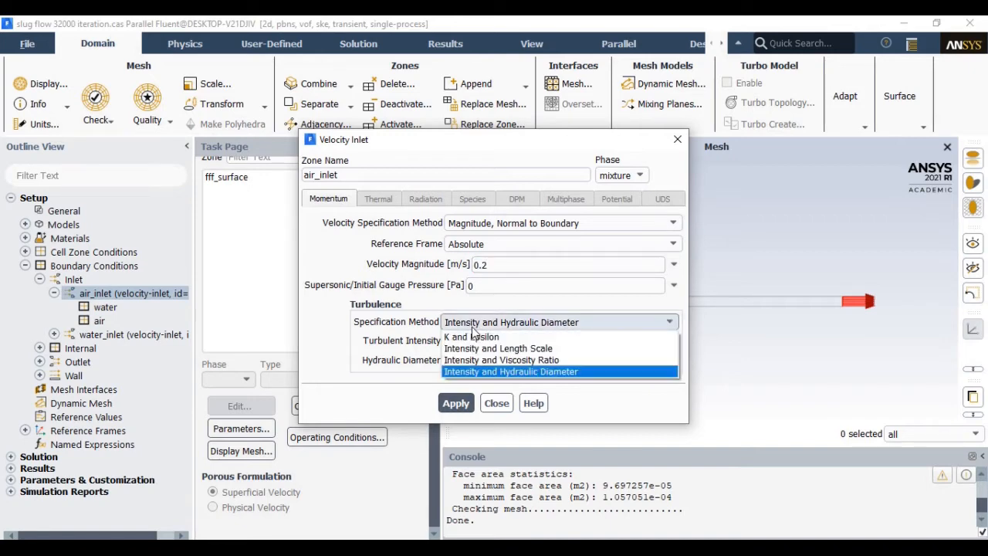
pyautogui.click(511, 371)
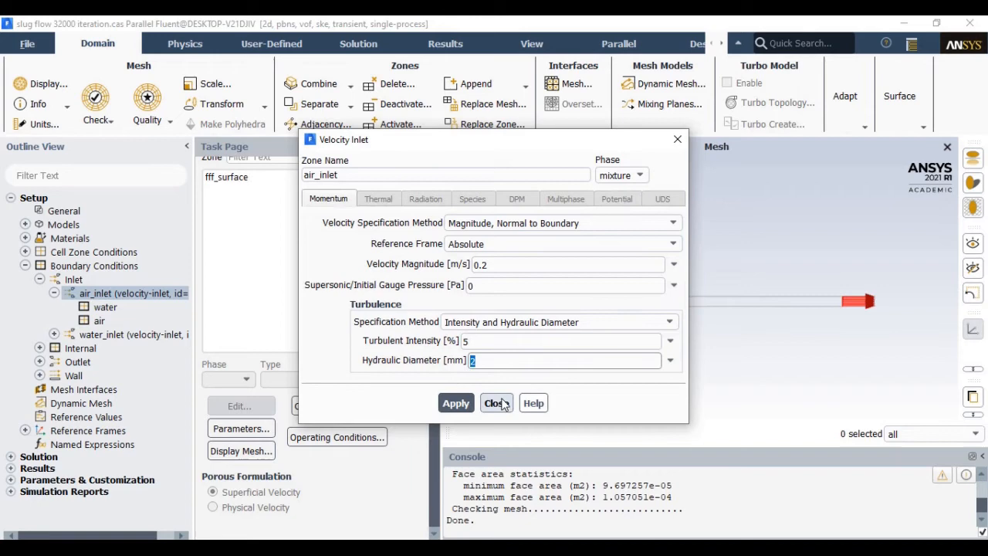
pyautogui.click(494, 401)
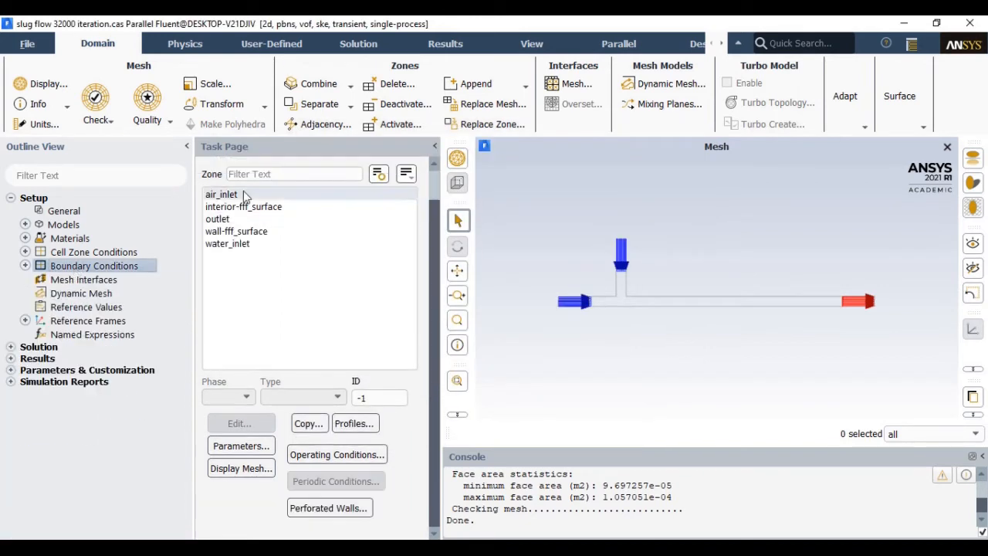
# Inspect the water-phase settings of the air_inlet zone from the boundary zone list.
pyautogui.click(220, 194)
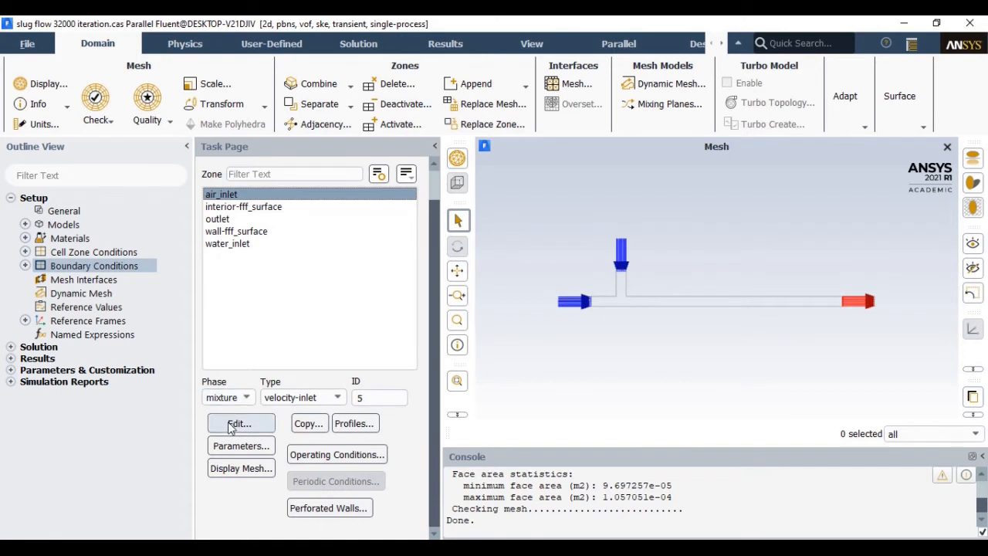
pyautogui.click(245, 396)
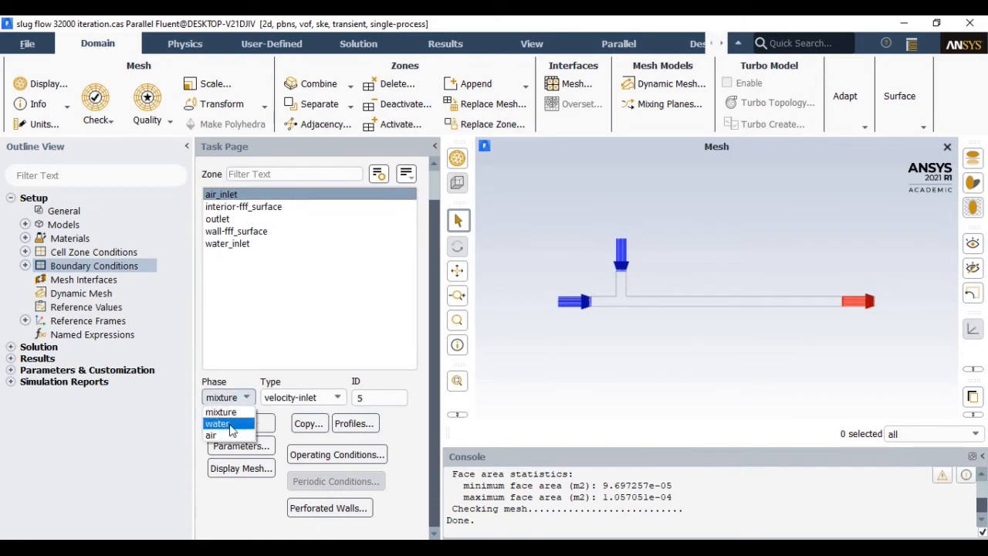
pyautogui.click(216, 423)
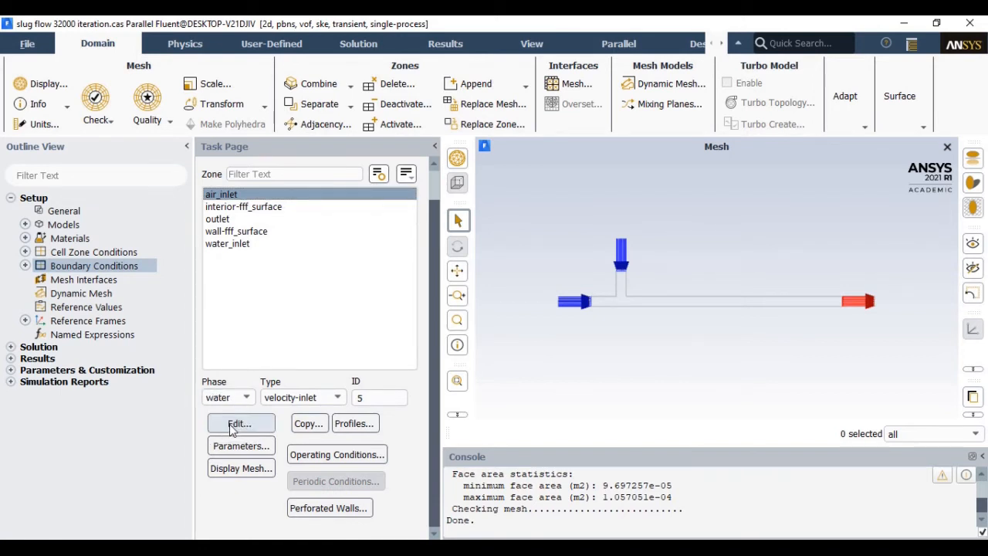
pyautogui.click(241, 423)
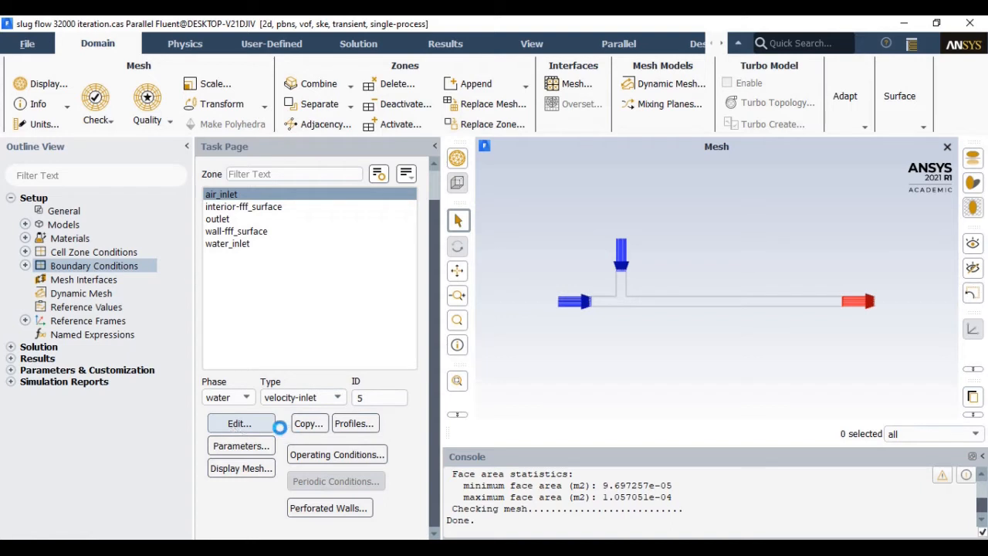
pyautogui.click(239, 423)
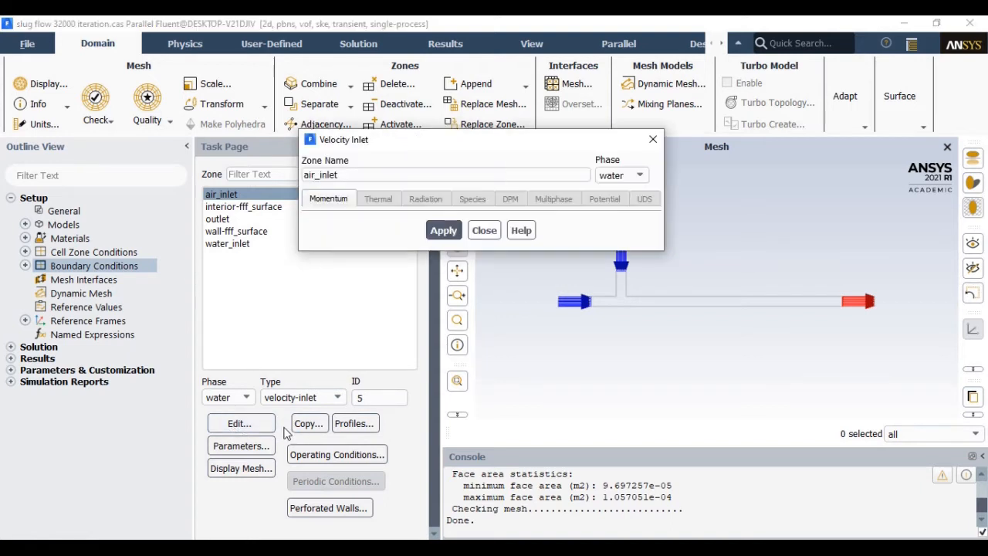
pyautogui.click(485, 228)
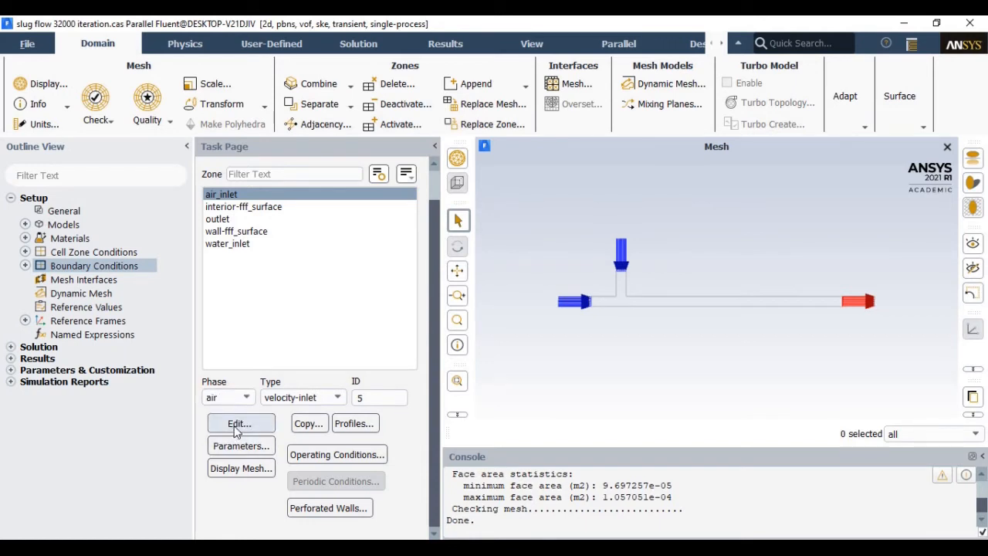
pyautogui.moveTo(285, 429)
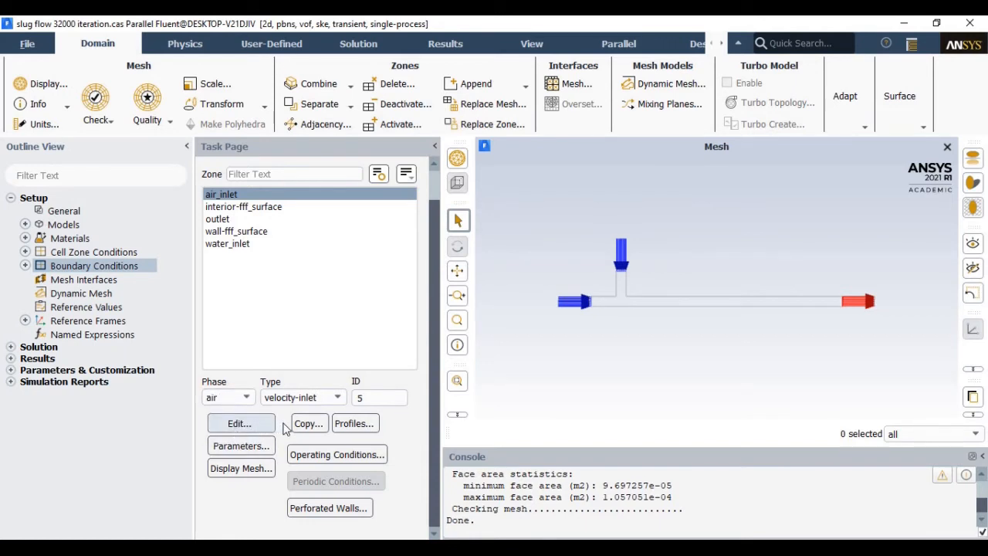
# Verify air volume fraction 1 at air_inlet's air phase, then select the water_inlet zone.
pyautogui.click(238, 423)
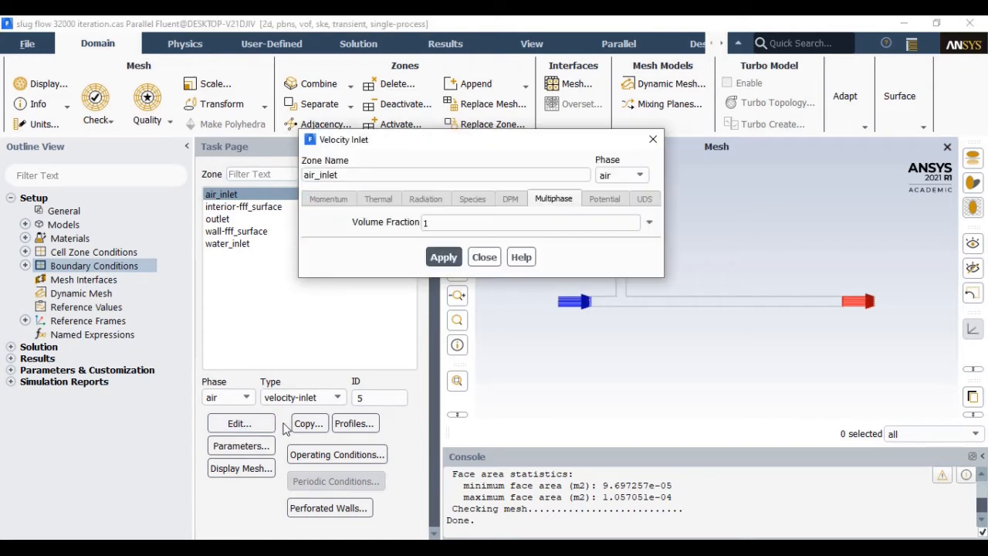
pyautogui.click(525, 222)
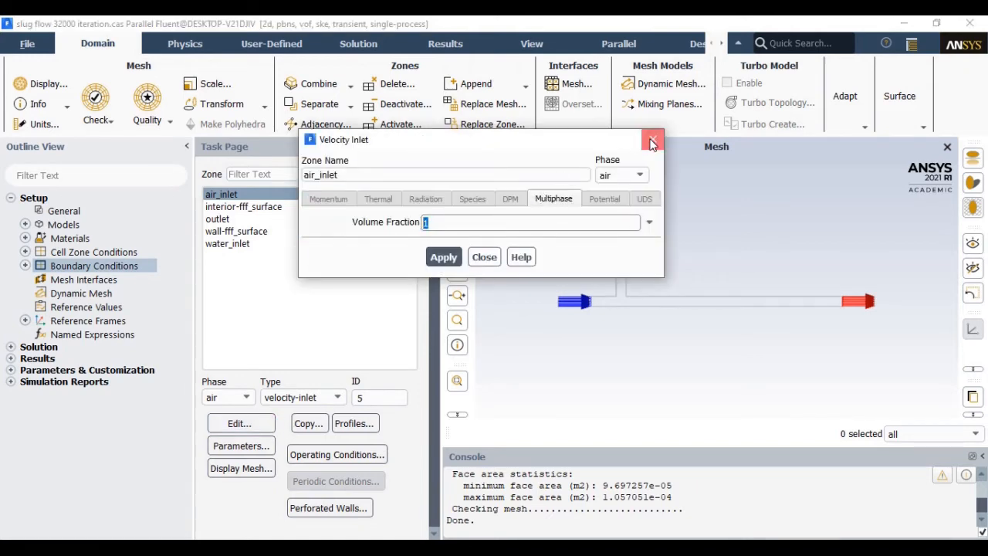
pyautogui.click(651, 139)
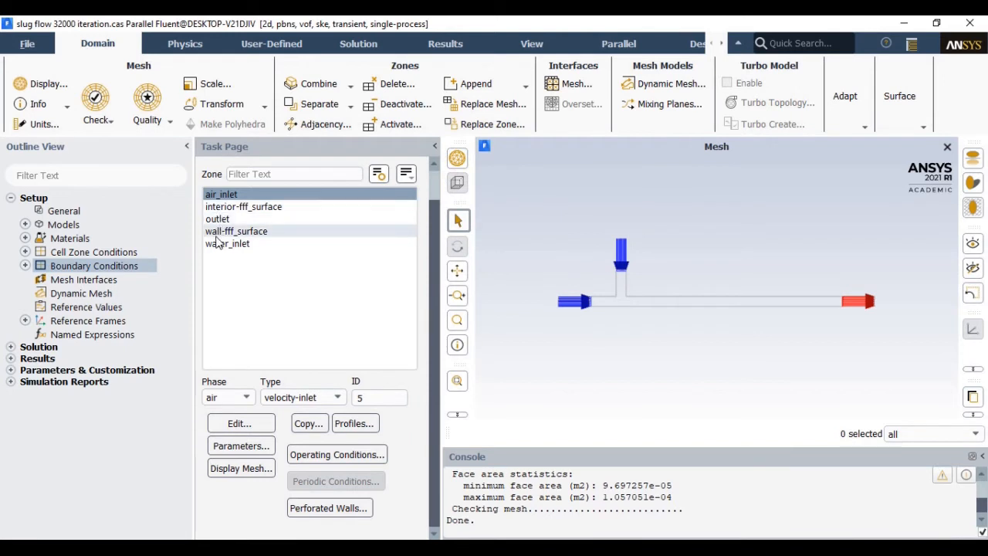
pyautogui.click(227, 244)
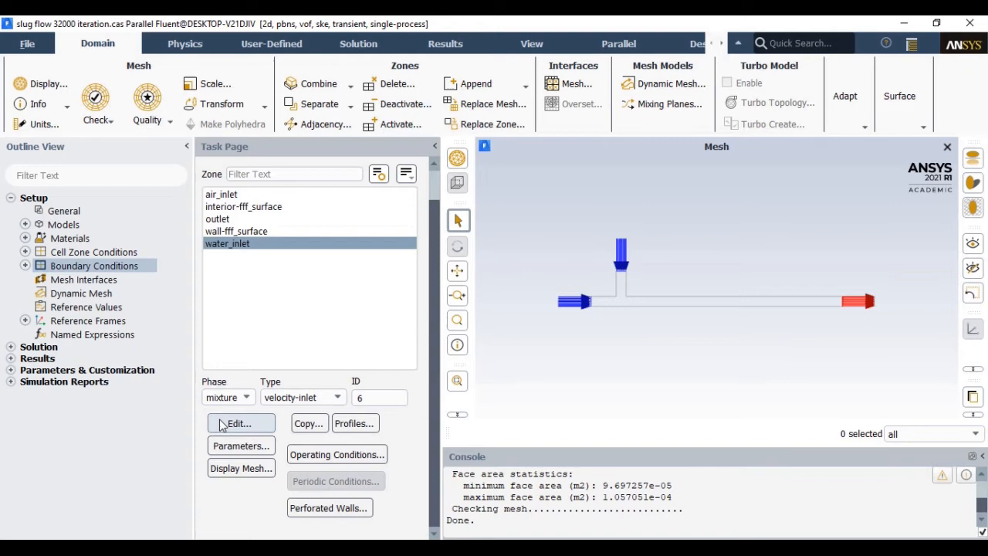
pyautogui.click(237, 423)
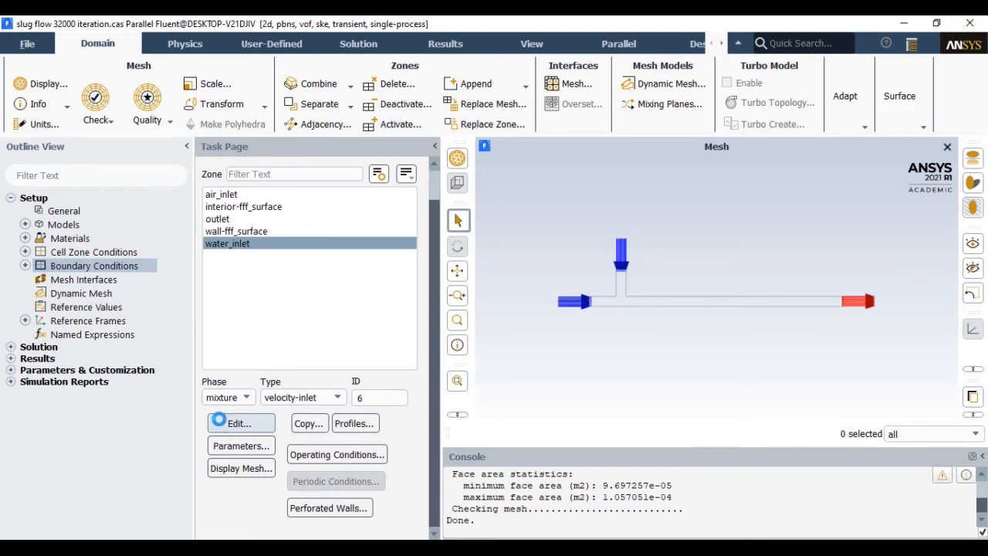
pyautogui.click(238, 423)
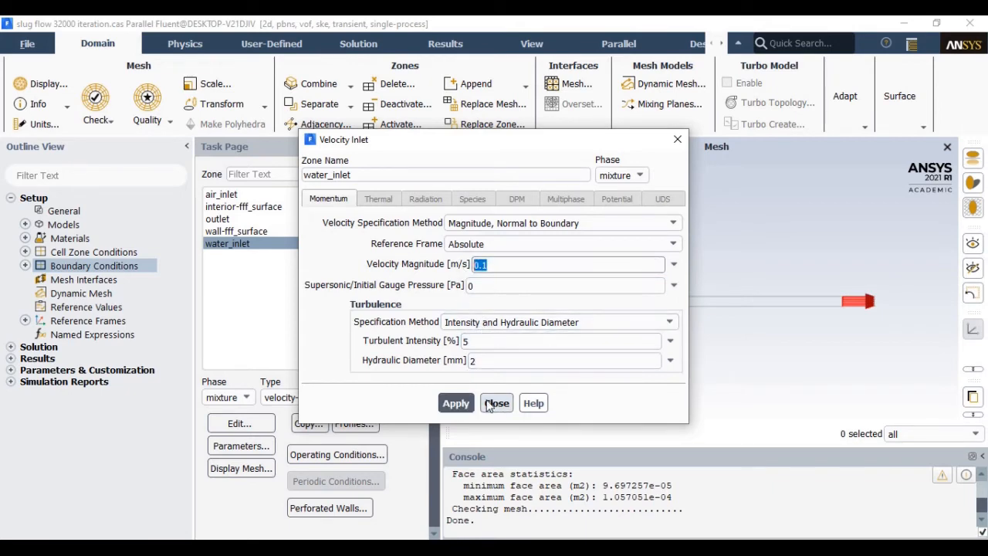
pyautogui.click(497, 401)
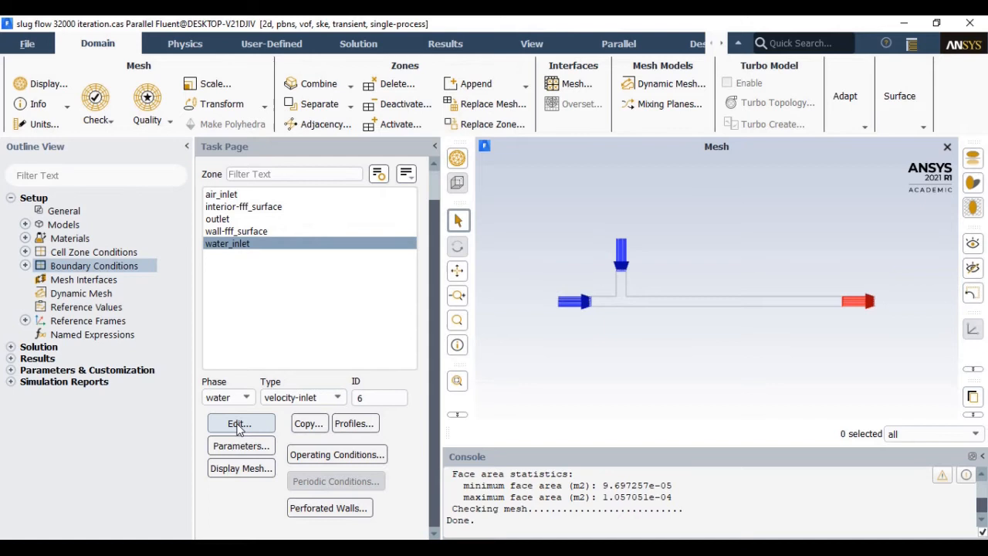
pyautogui.click(241, 422)
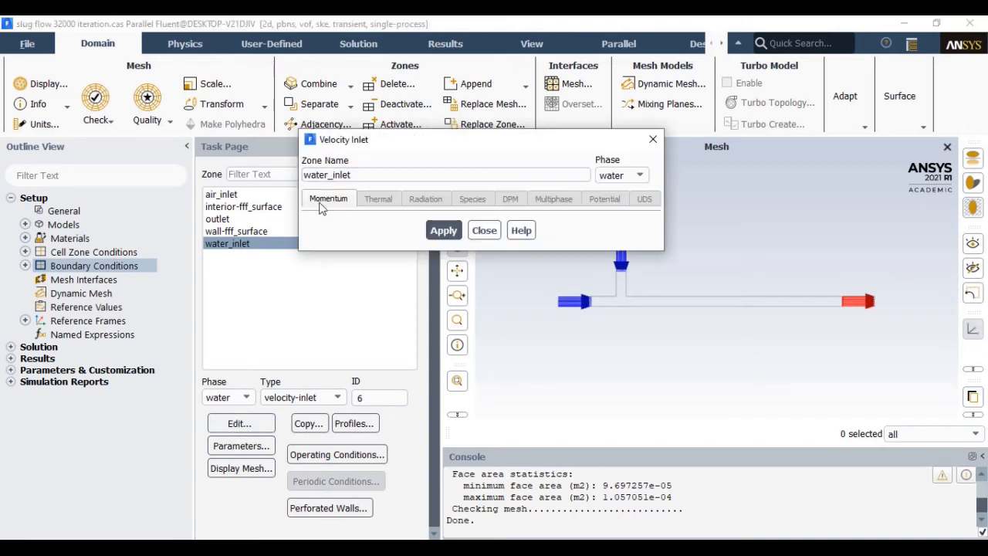
pyautogui.click(484, 229)
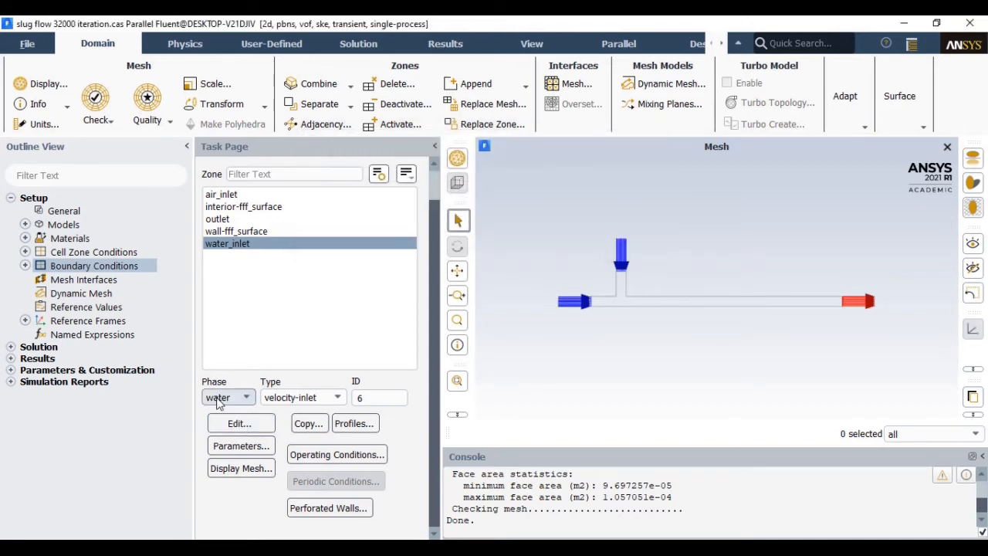
pyautogui.click(228, 397)
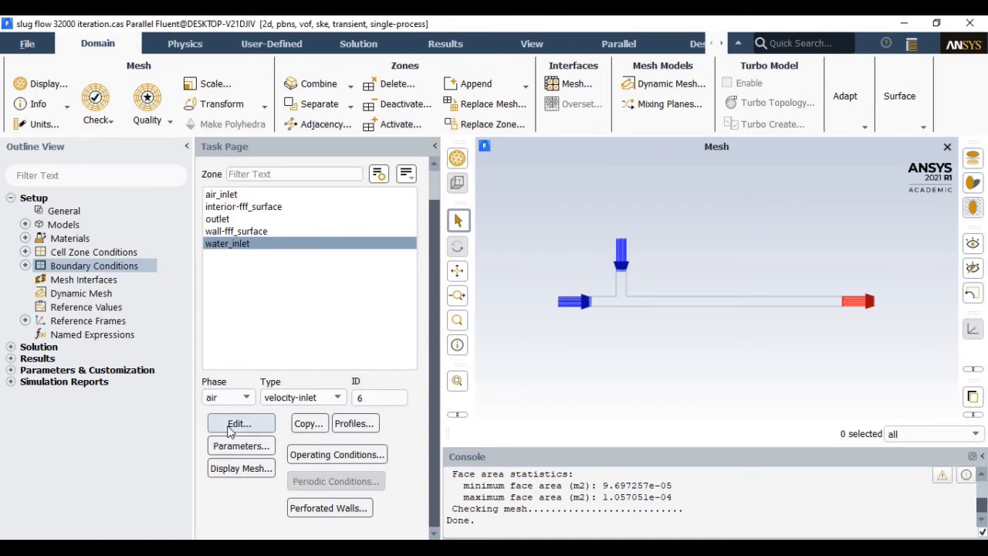
pyautogui.click(240, 423)
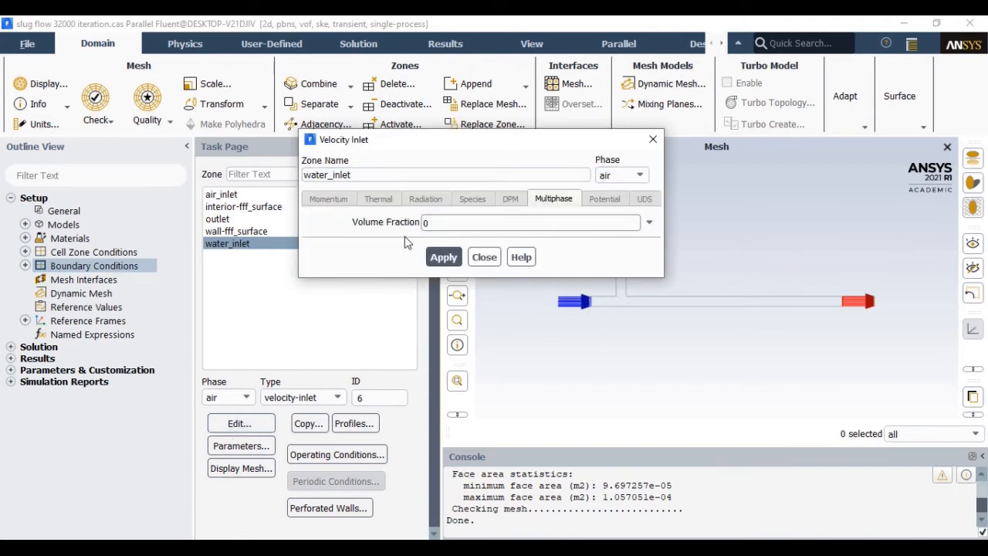
pyautogui.click(485, 256)
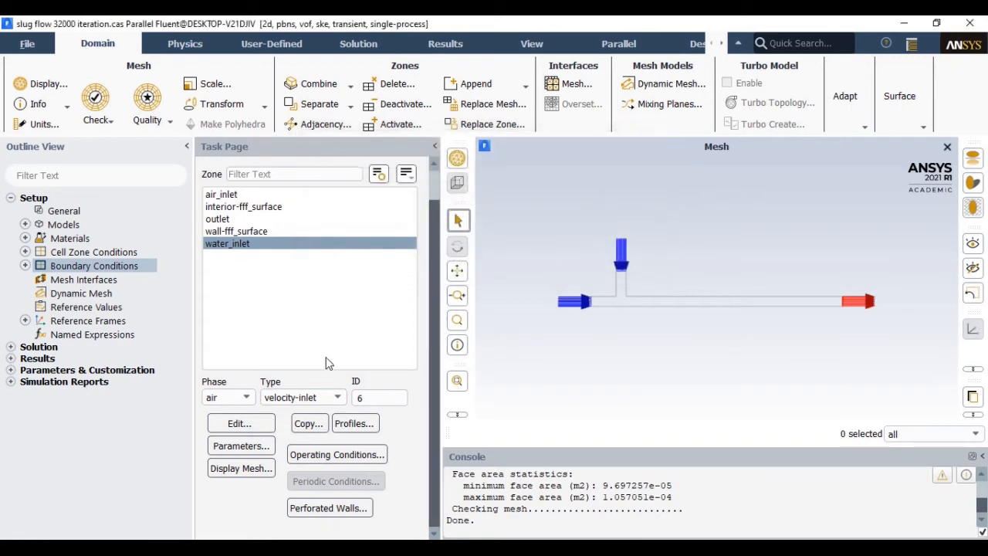
pyautogui.click(216, 219)
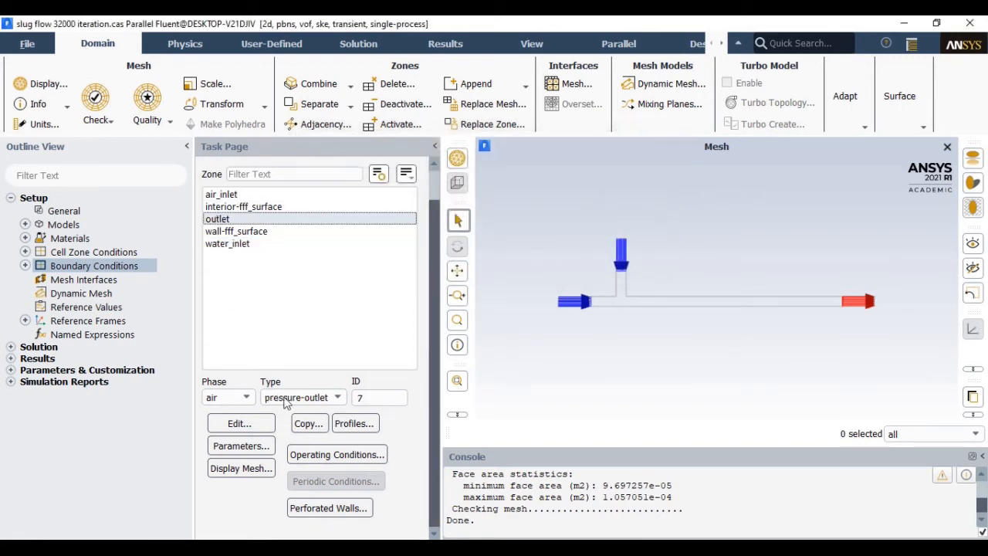
pyautogui.click(239, 423)
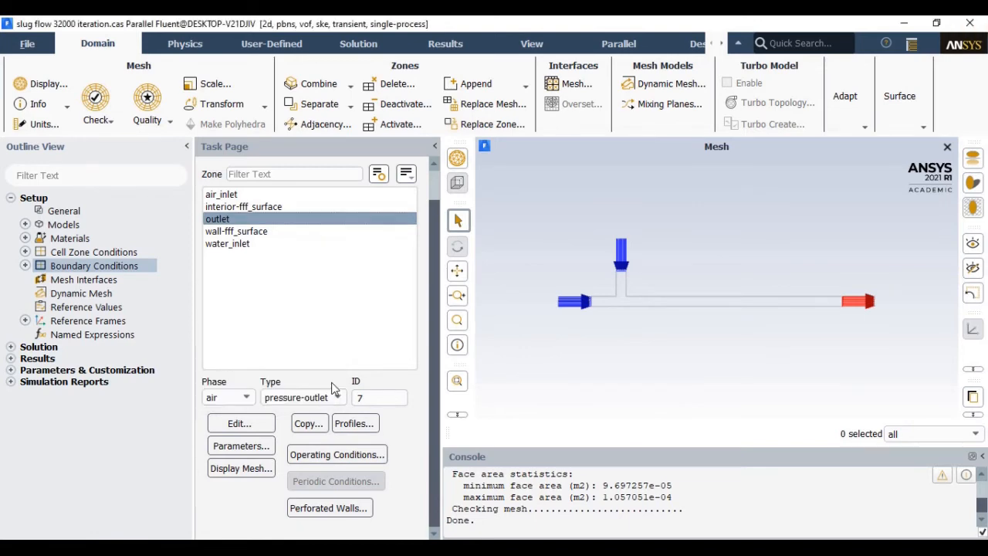
pyautogui.click(239, 423)
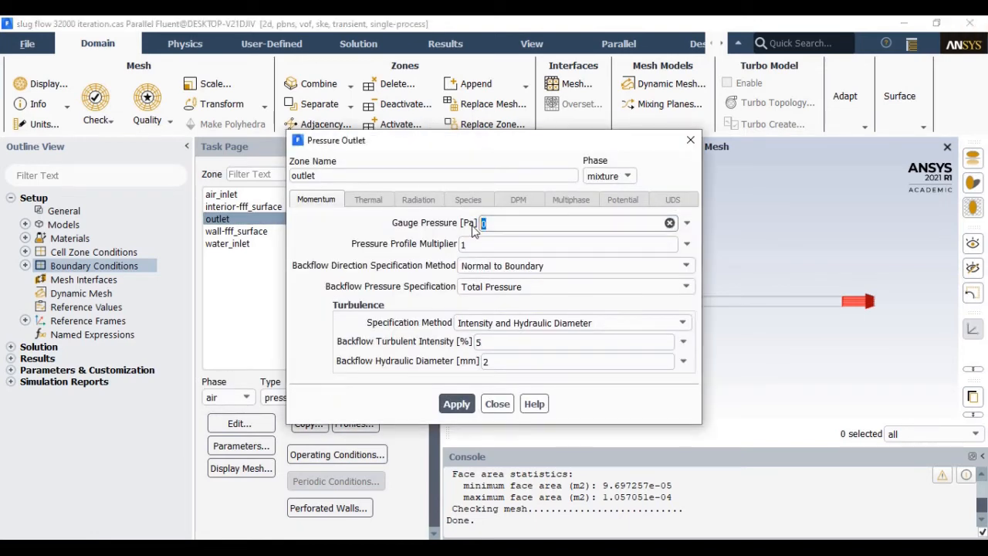
pyautogui.click(574, 341)
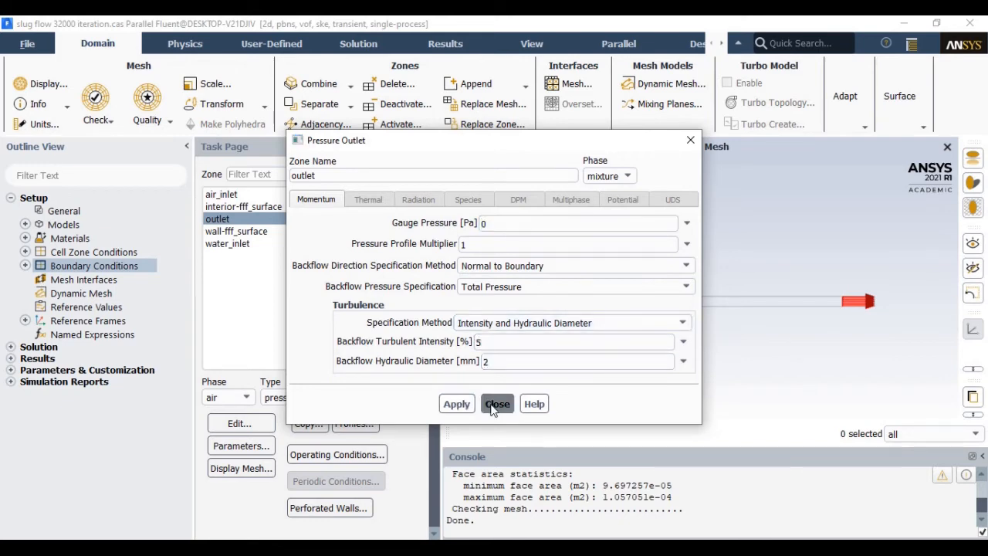
pyautogui.click(497, 404)
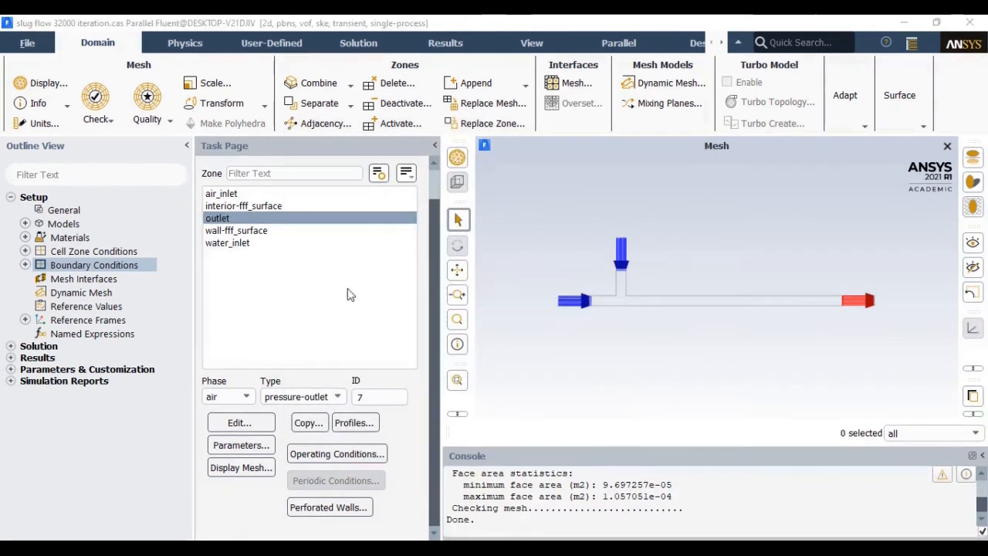
pyautogui.click(236, 230)
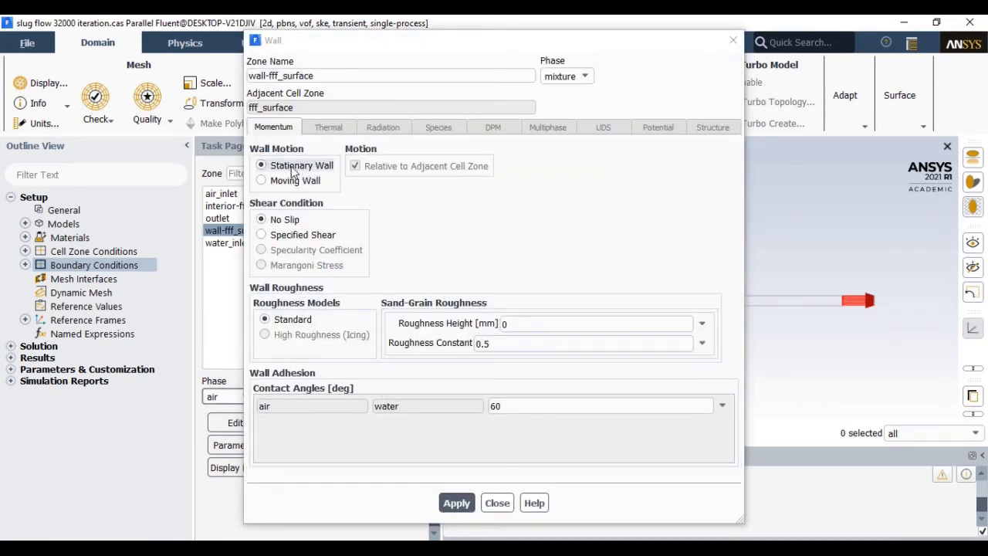
pyautogui.click(586, 322)
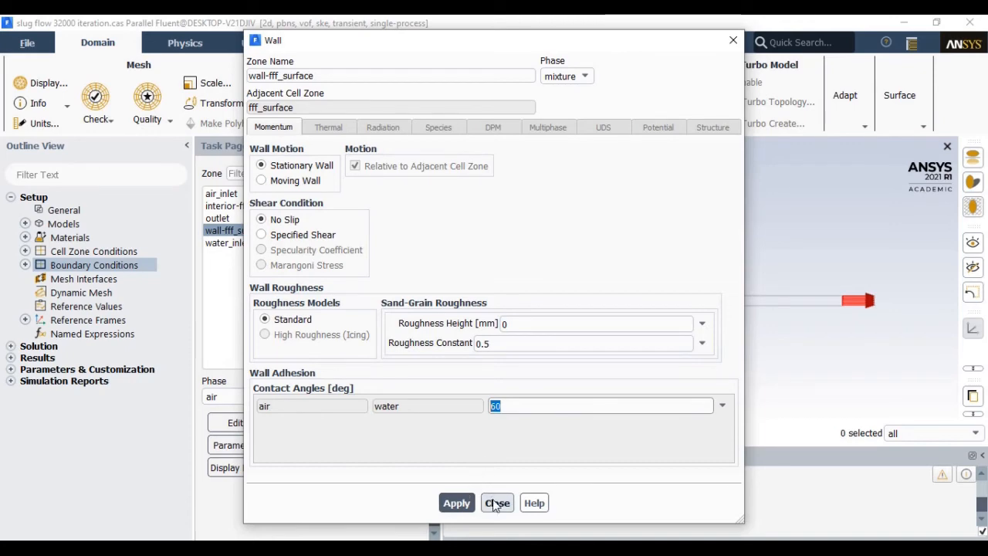
pyautogui.click(497, 503)
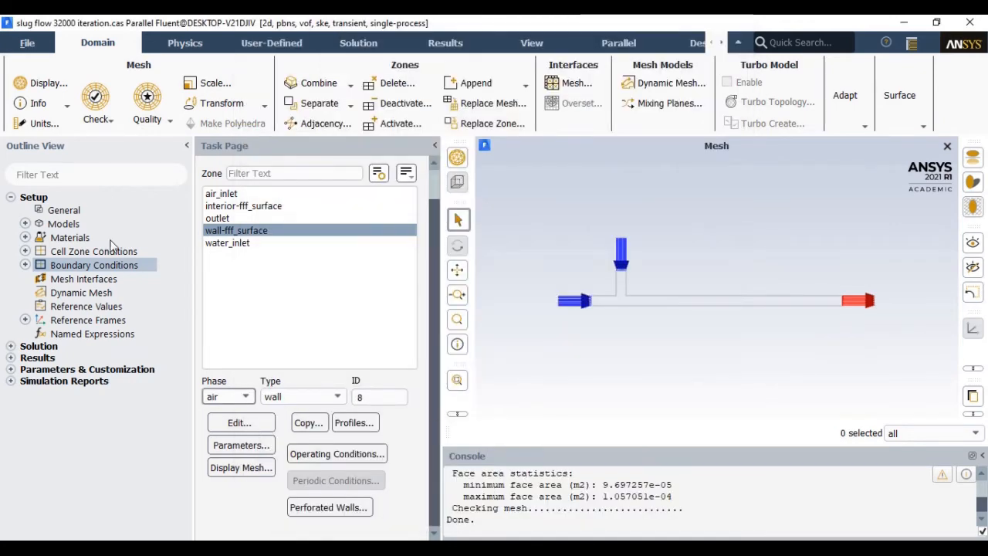
# Review the solution methods: PISO, PRESTO!, compressive volume fraction, first-order implicit.
pyautogui.click(12, 198)
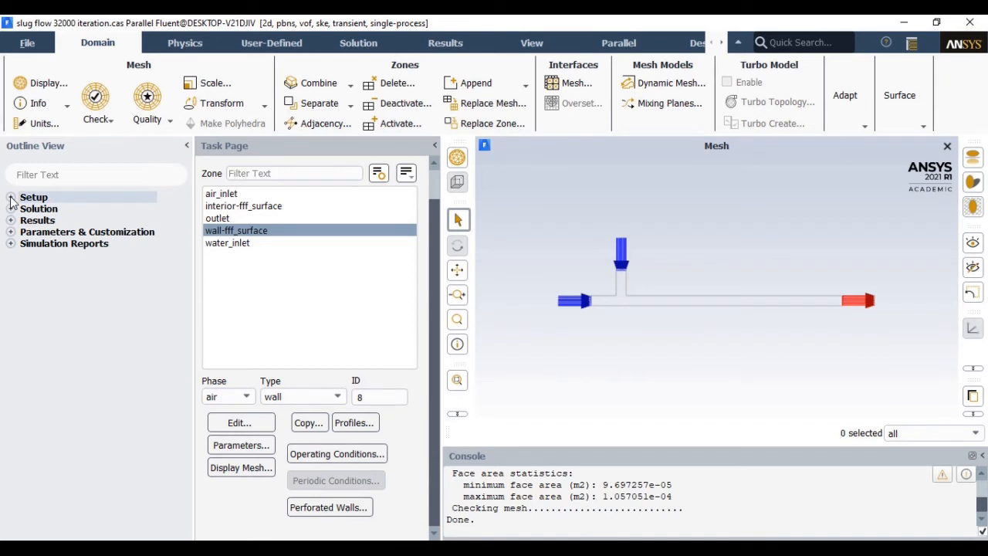
pyautogui.click(11, 208)
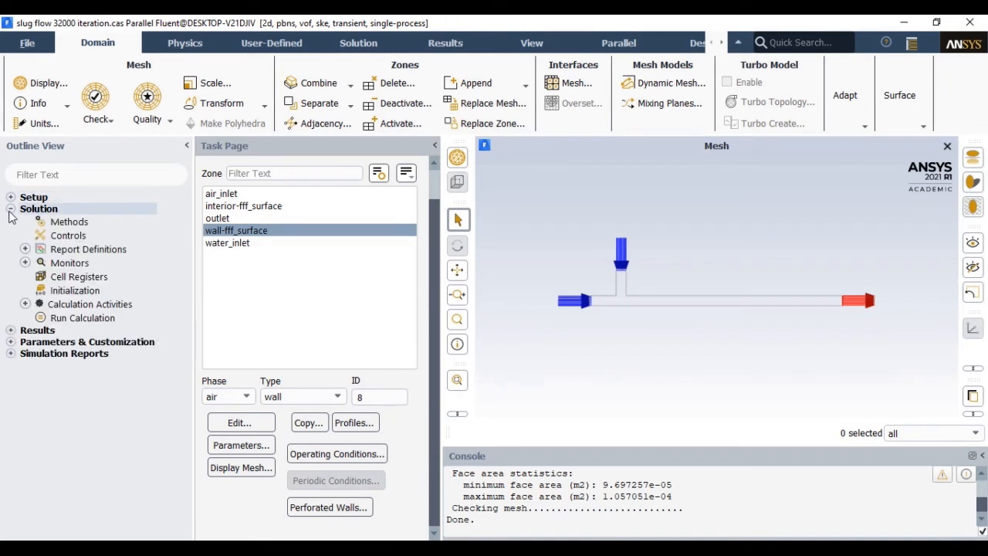
pyautogui.click(69, 222)
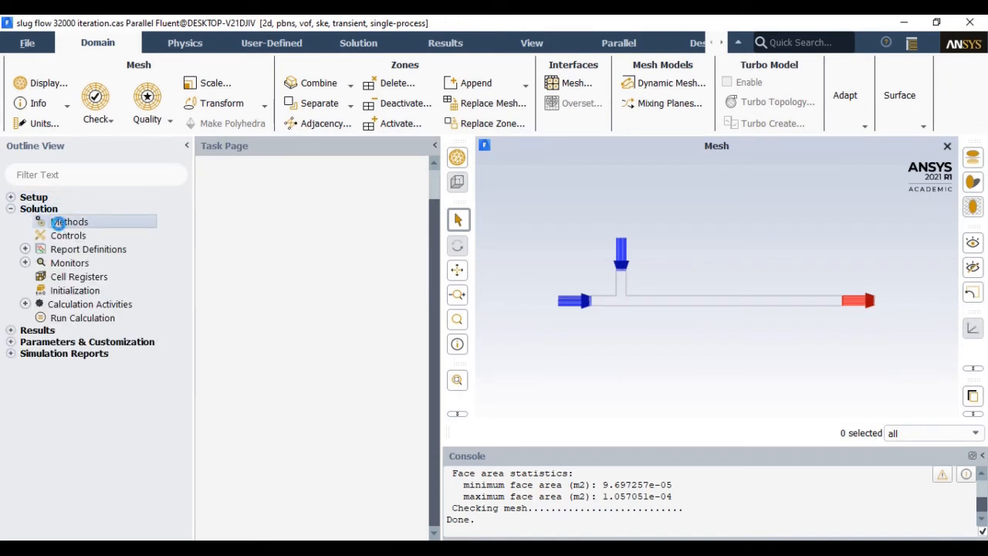
pyautogui.click(69, 222)
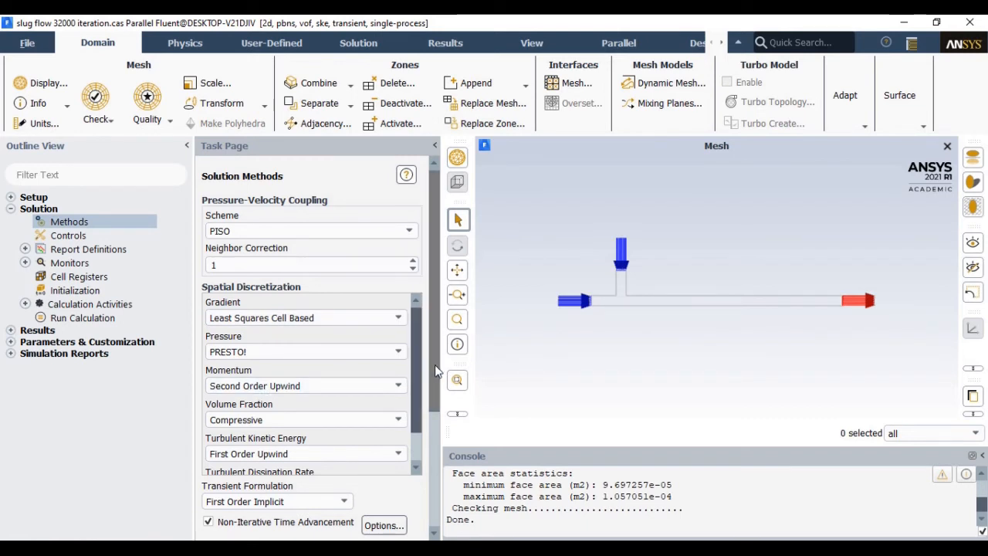
pyautogui.scroll(-3)
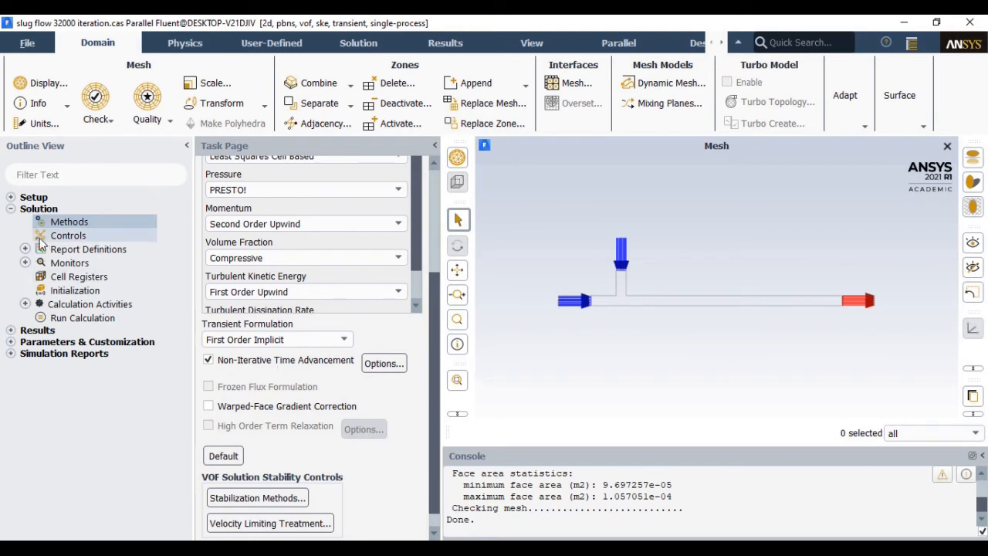
# Bring up the residual monitor settings under Monitors.
pyautogui.click(25, 262)
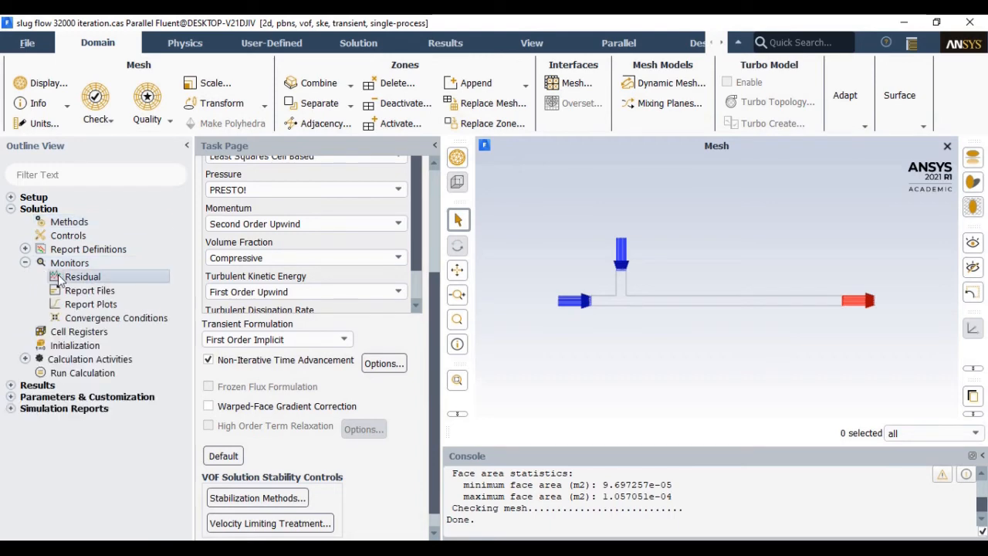
pyautogui.doubleClick(82, 276)
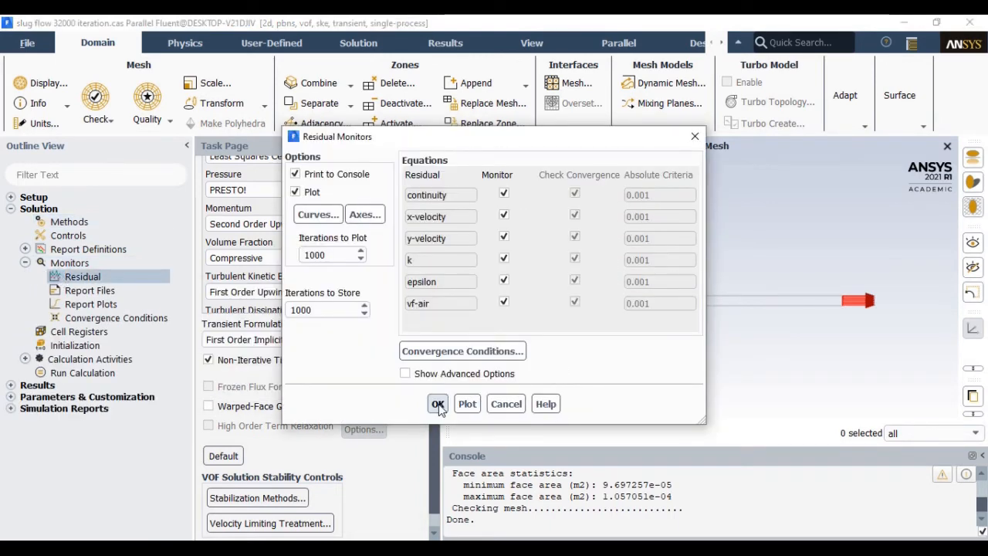
# Accept the residual monitors with 0.001 criteria, printing and plotting all six equations.
pyautogui.click(438, 404)
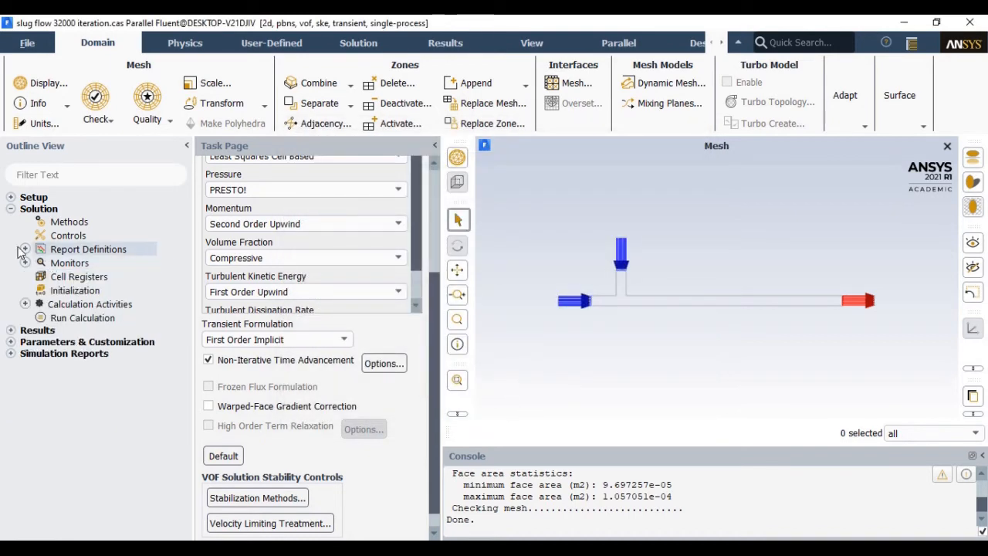
pyautogui.click(13, 208)
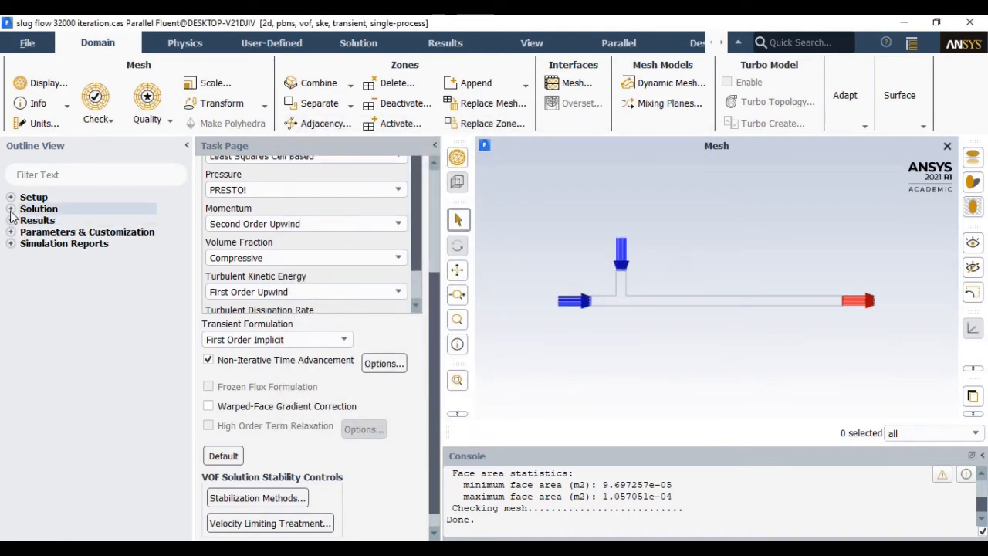
pyautogui.click(13, 208)
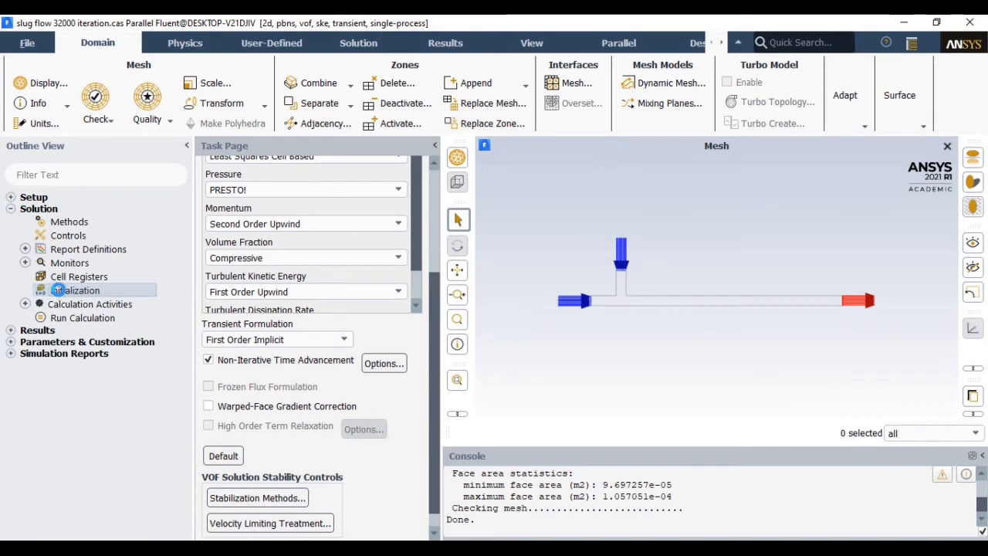
# View hybrid initialization and bring up the slug-flow solution animation definition (residuals and contour-1 every time step).
pyautogui.click(74, 290)
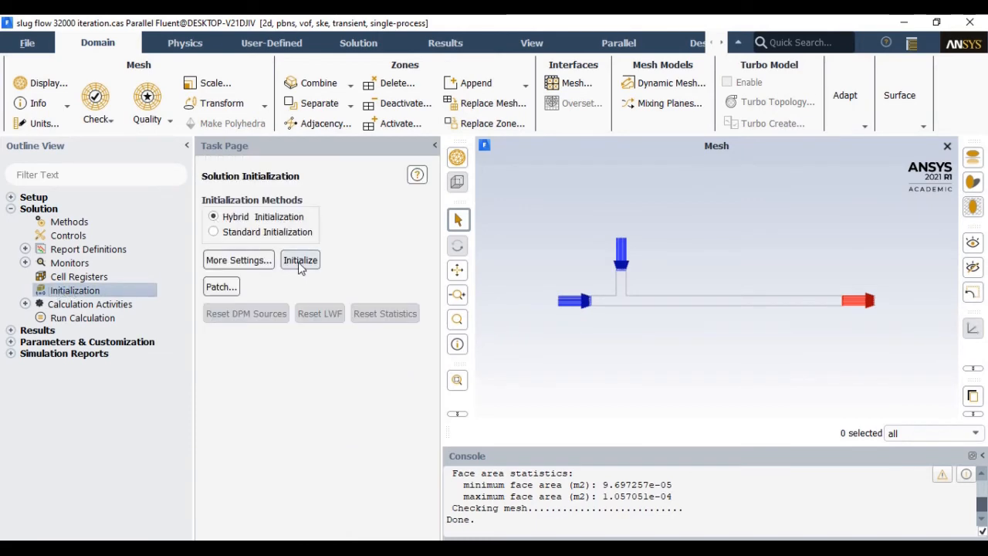
pyautogui.click(25, 303)
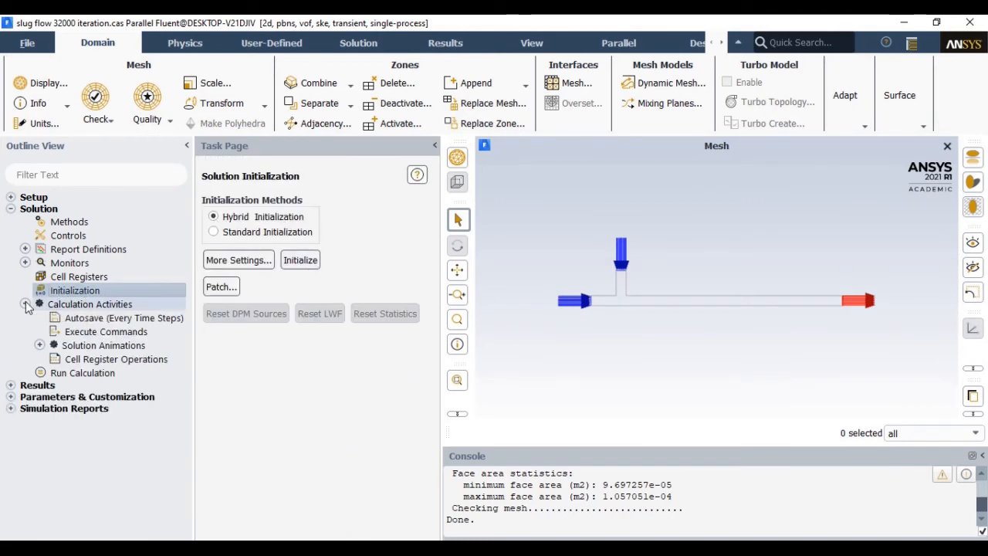
pyautogui.click(40, 346)
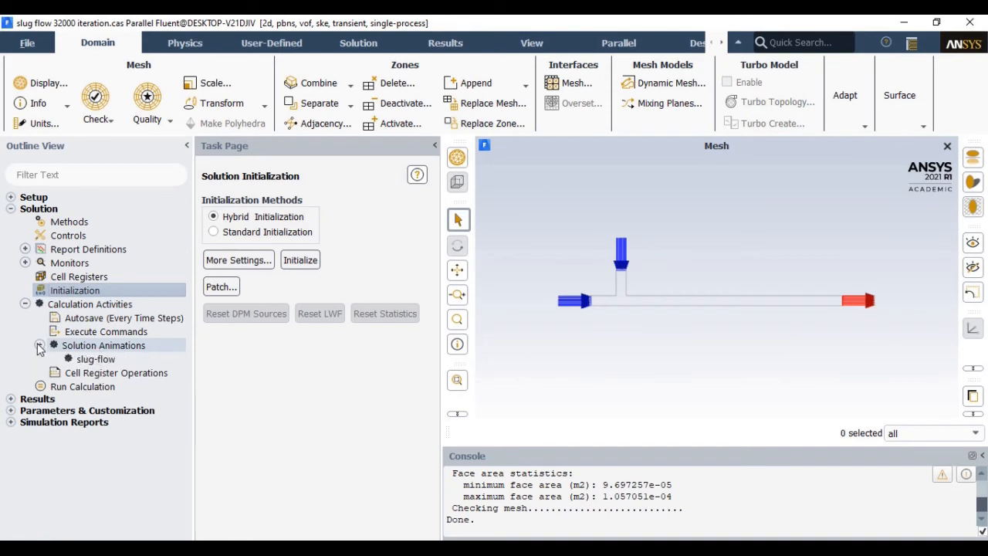
pyautogui.doubleClick(96, 358)
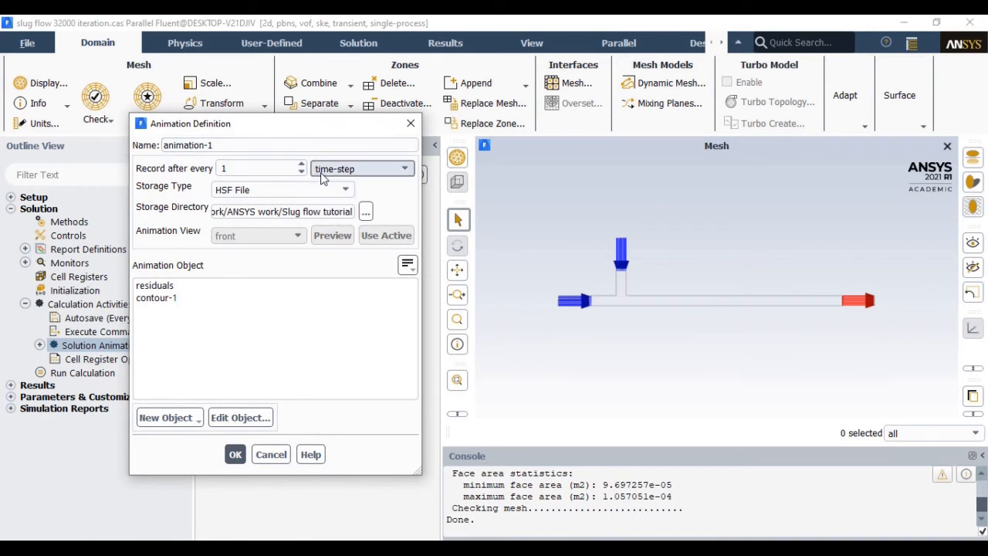
# Preview the contour-1 object's air volume fraction contour along the T-junction pipe.
pyautogui.tripleClick(187, 145)
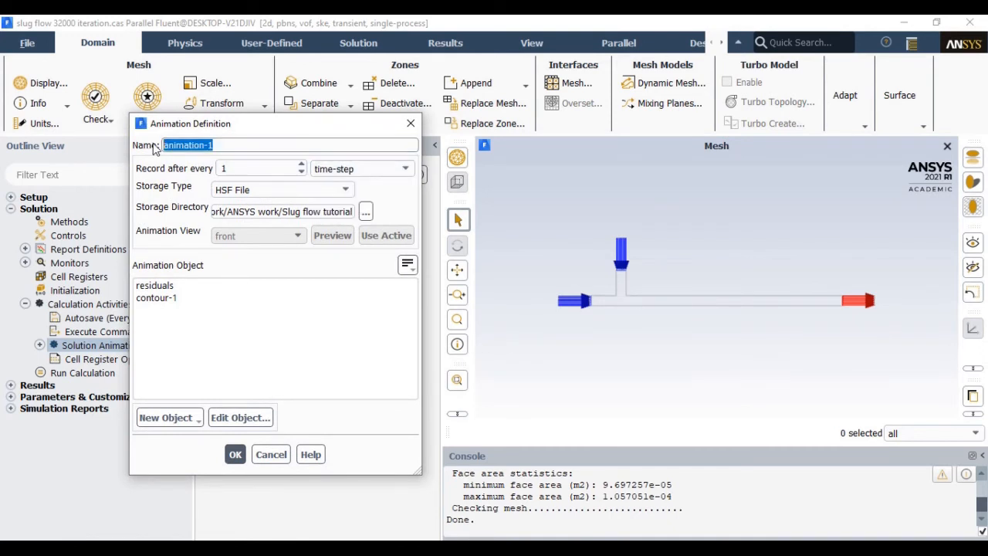
pyautogui.click(156, 298)
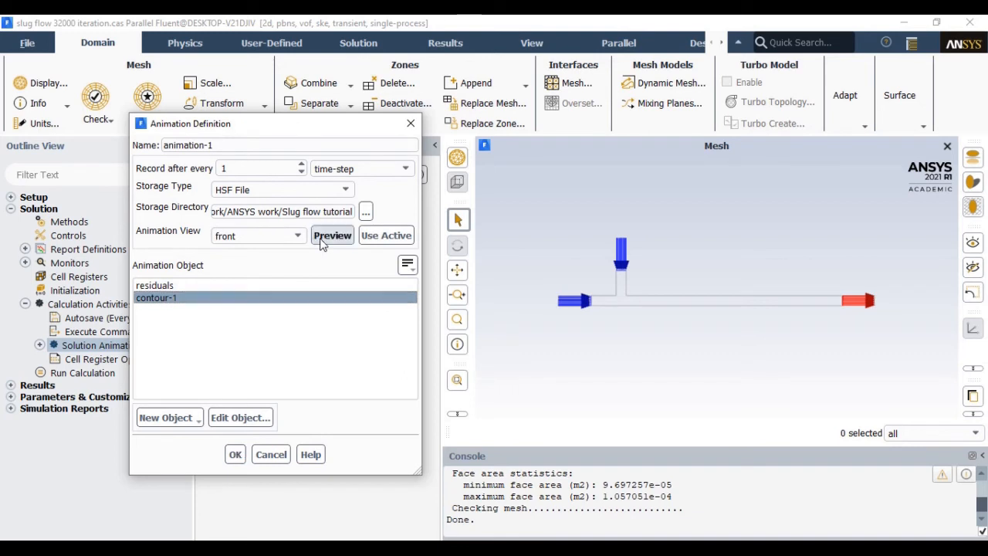
pyautogui.click(334, 234)
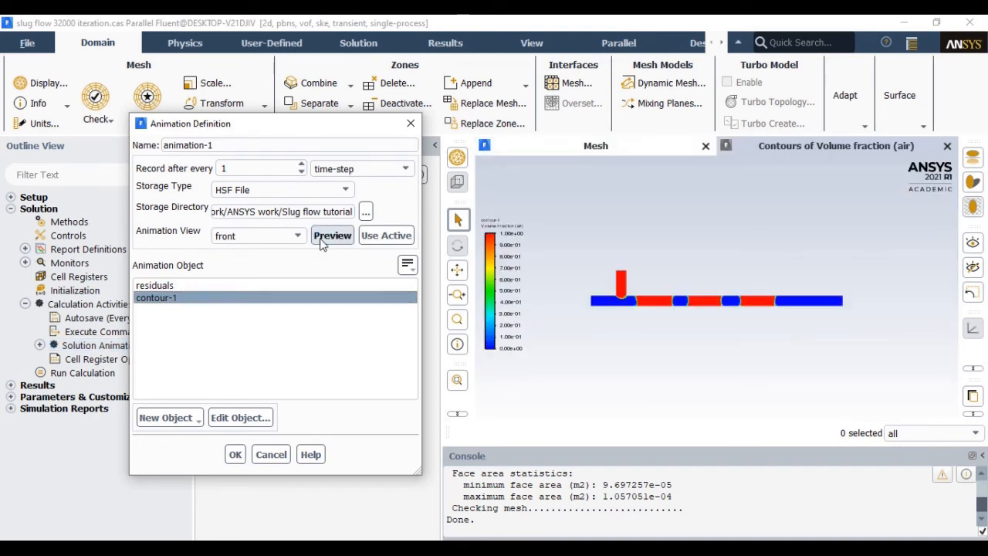
pyautogui.click(165, 417)
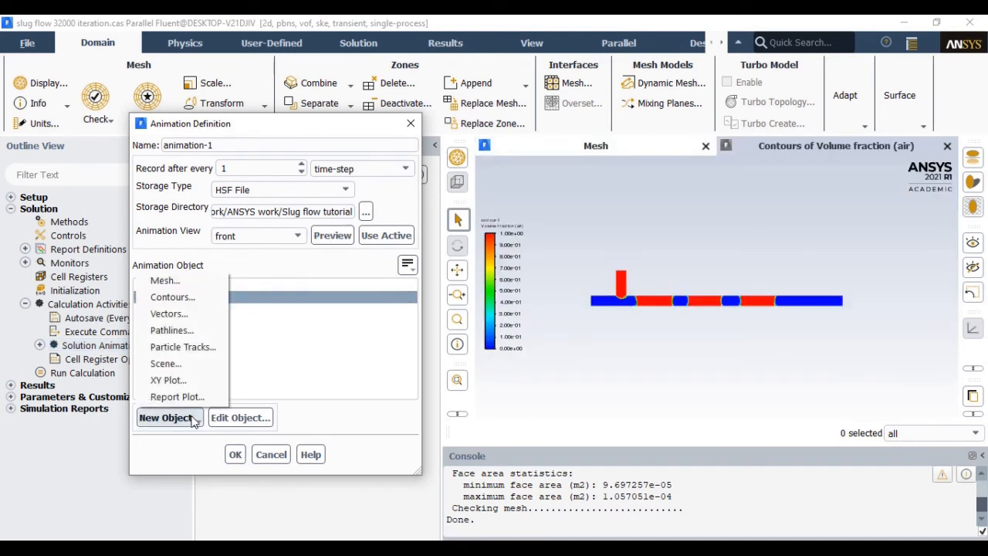
pyautogui.moveTo(173, 296)
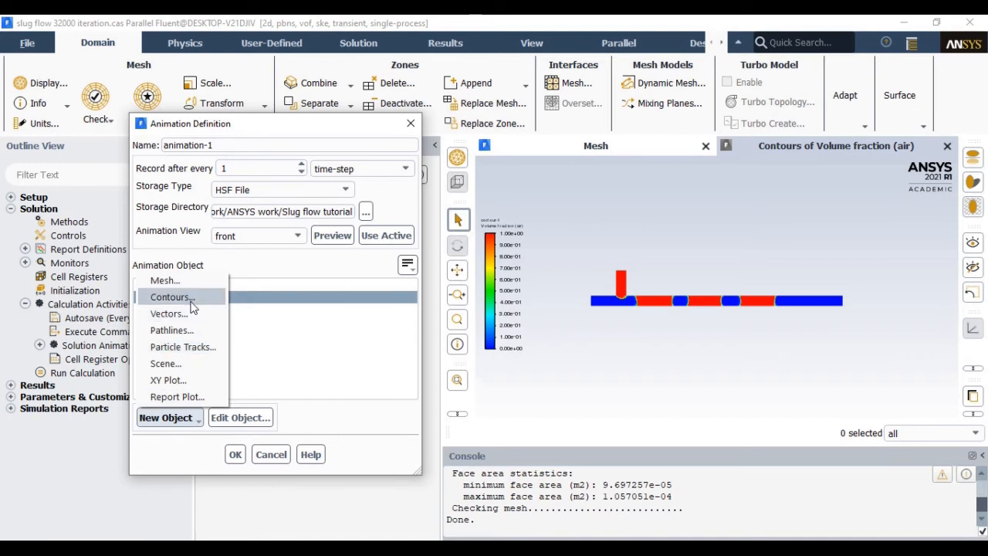
pyautogui.moveTo(171, 297)
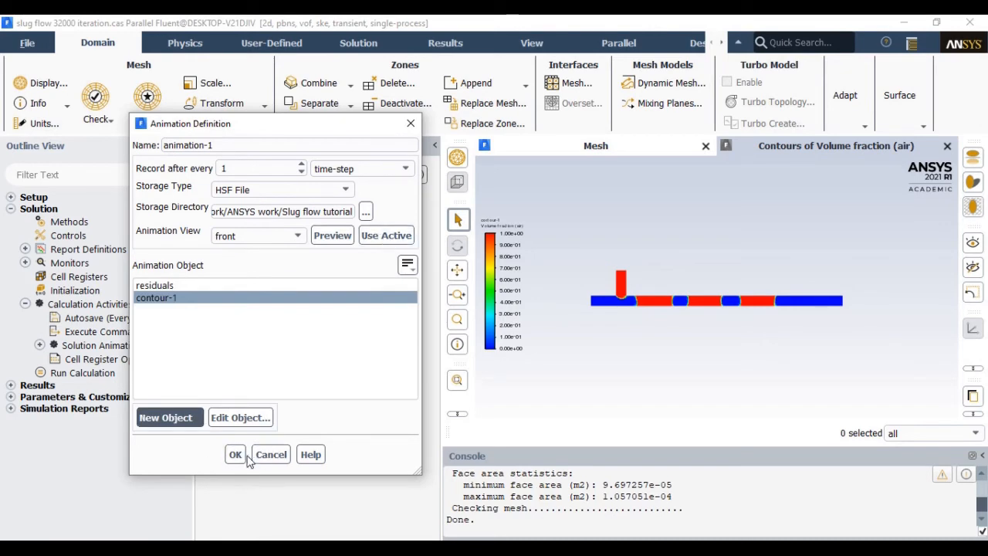
# Accept the animation definition and run the transient calculation for 100 time steps of 1e-6 s.
pyautogui.click(234, 454)
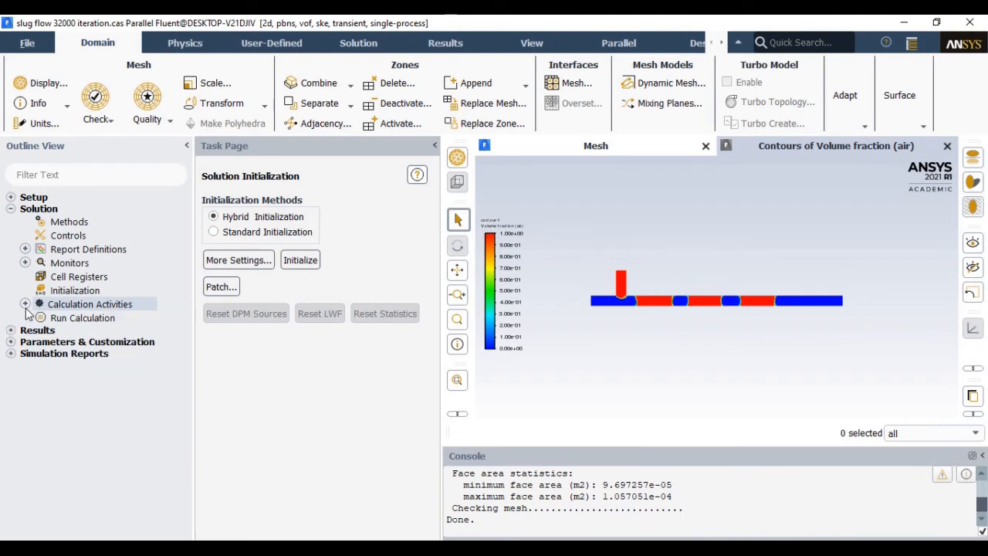
pyautogui.click(83, 318)
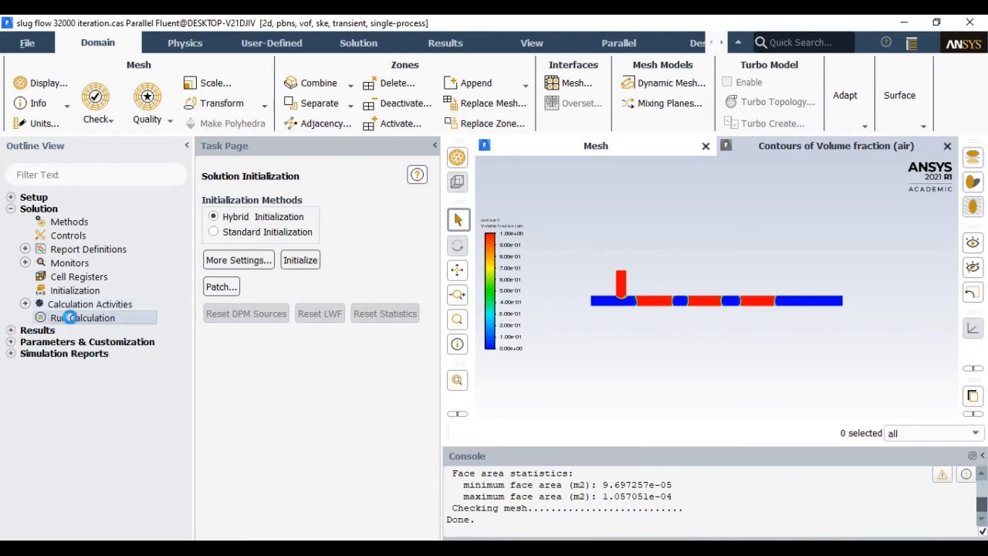
pyautogui.click(84, 318)
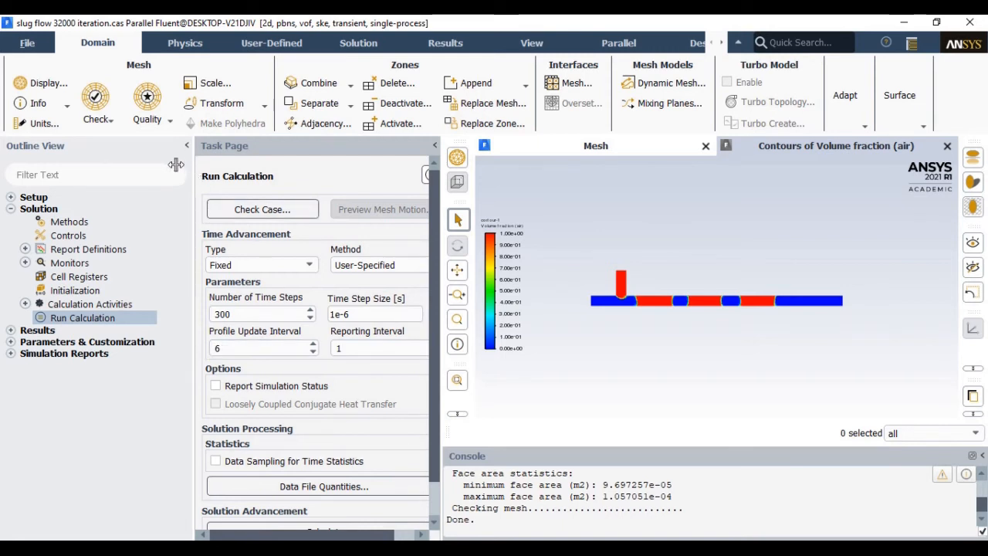
pyautogui.scroll(-3)
pyautogui.write('100')
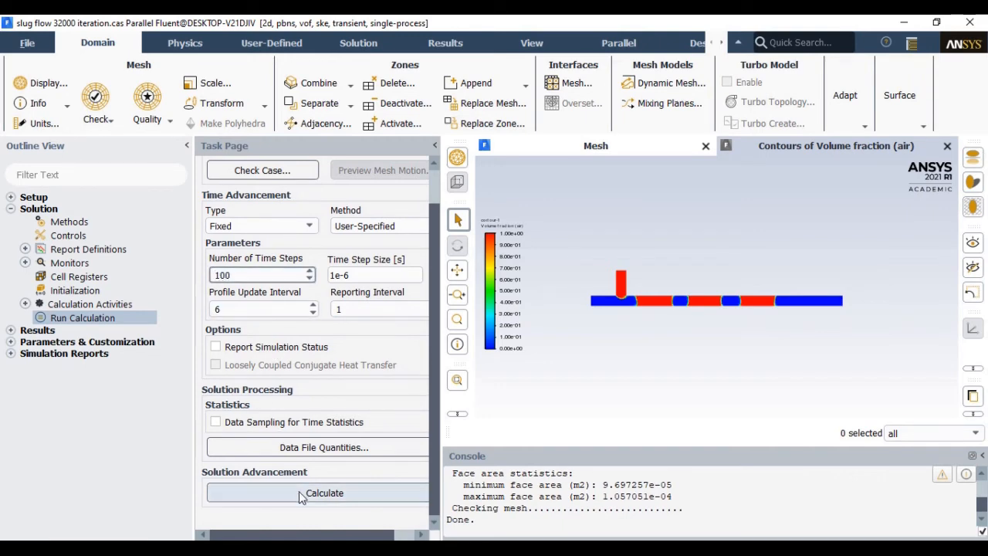
pyautogui.click(324, 492)
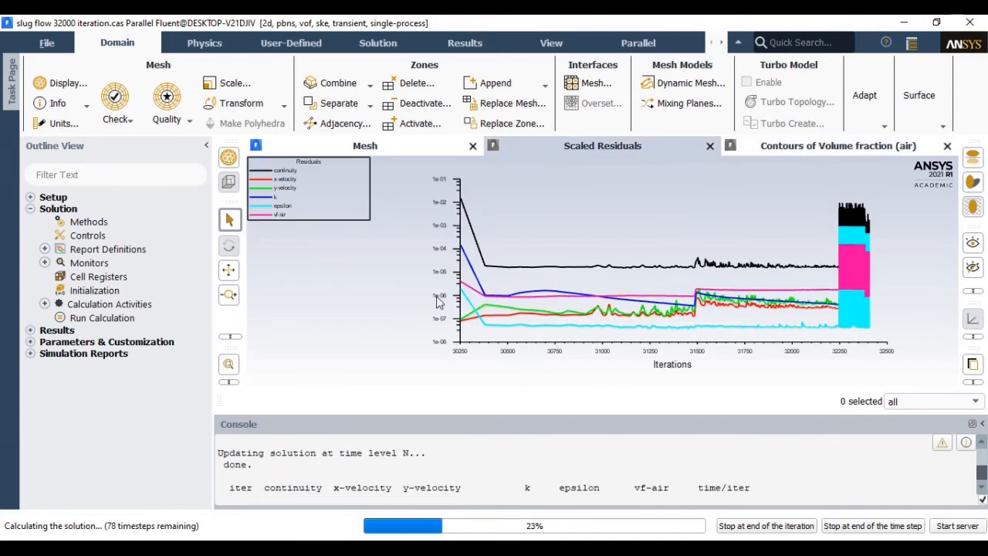
pyautogui.moveTo(683, 362)
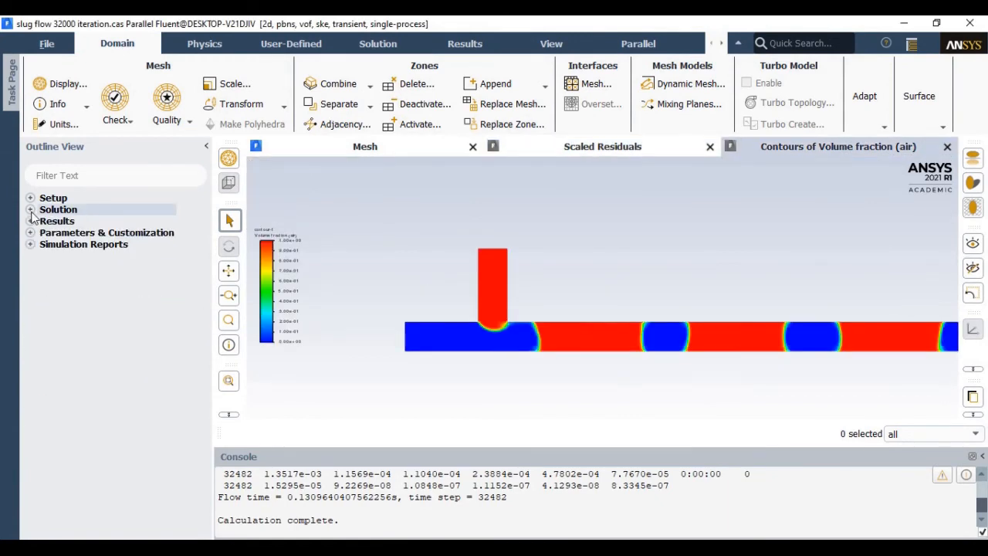
# Reach the Playback settings under Results > Animations in the outline.
pyautogui.click(31, 221)
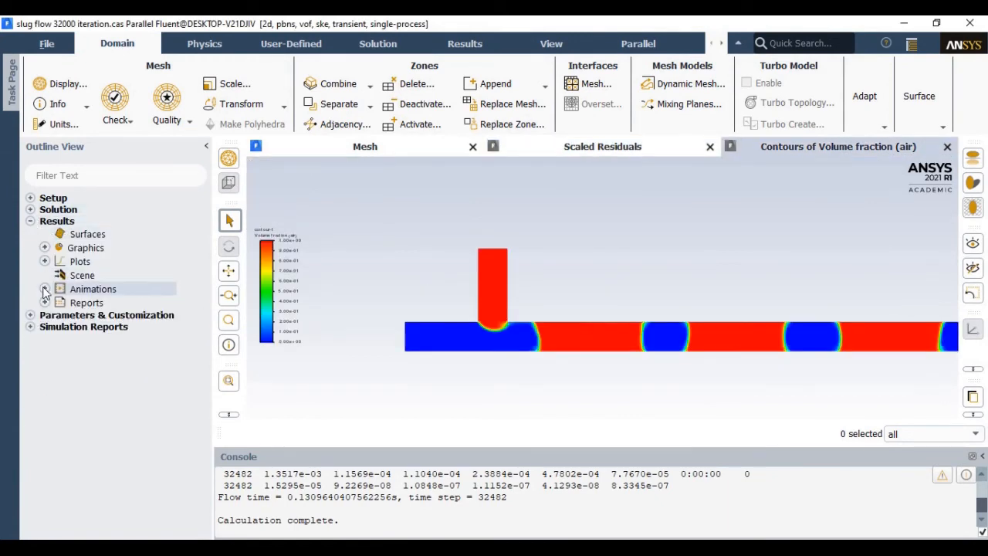
pyautogui.click(45, 288)
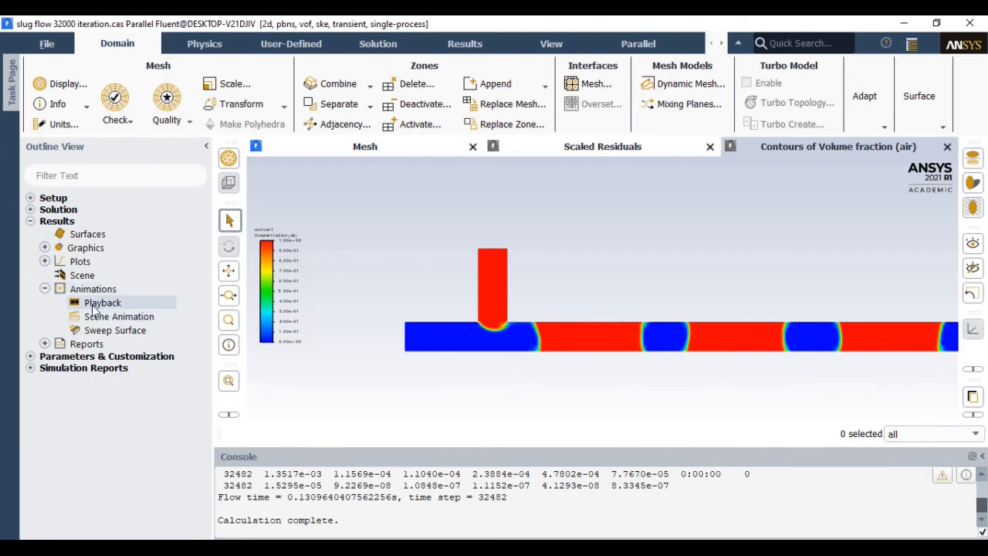
pyautogui.doubleClick(102, 301)
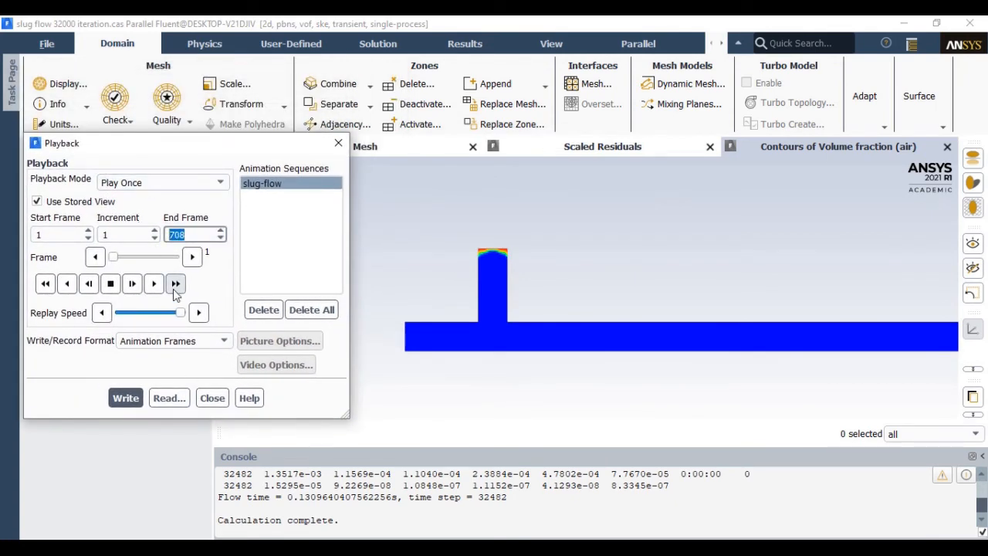
# Play the slug-flow animation through, watching air slugs travel from the T-junction, then stop it.
pyautogui.click(176, 284)
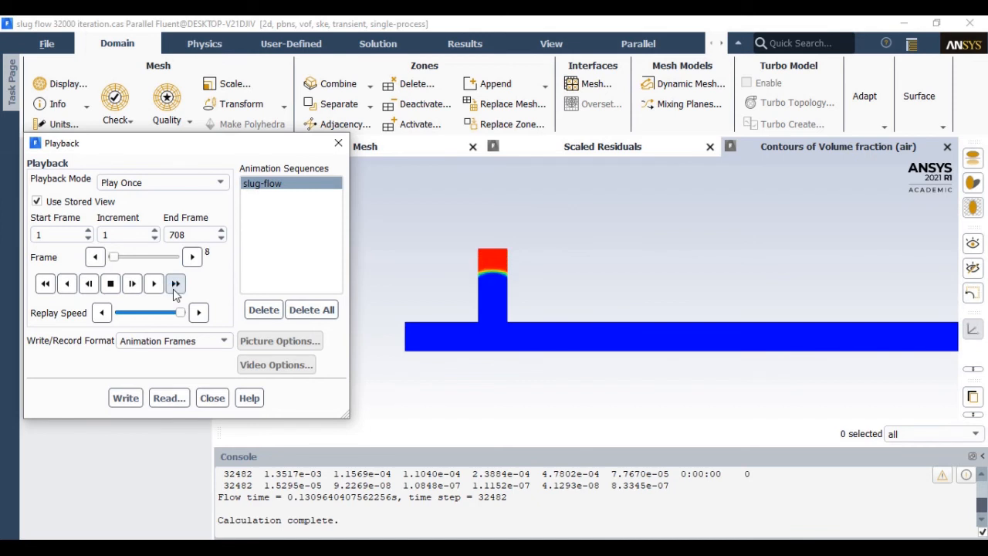
pyautogui.click(176, 284)
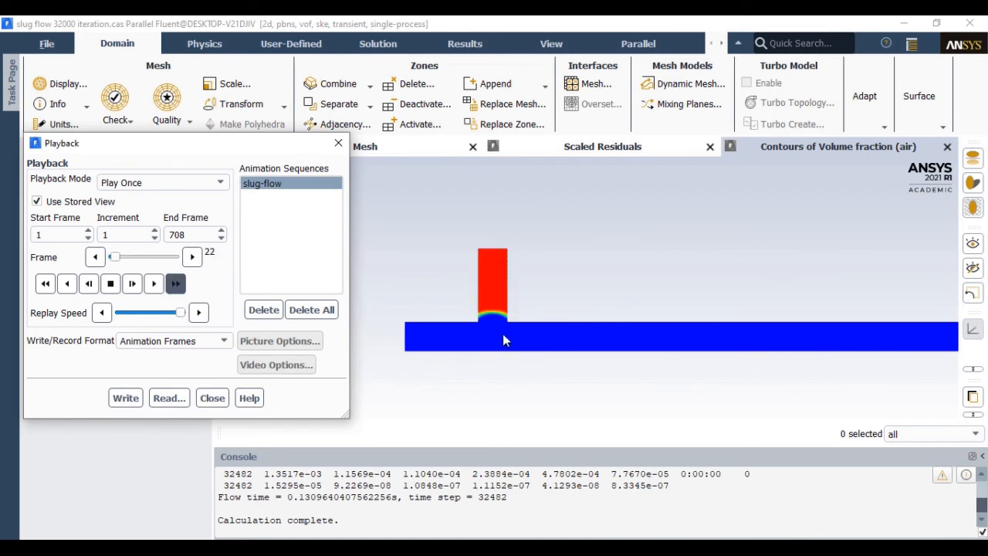
pyautogui.click(176, 284)
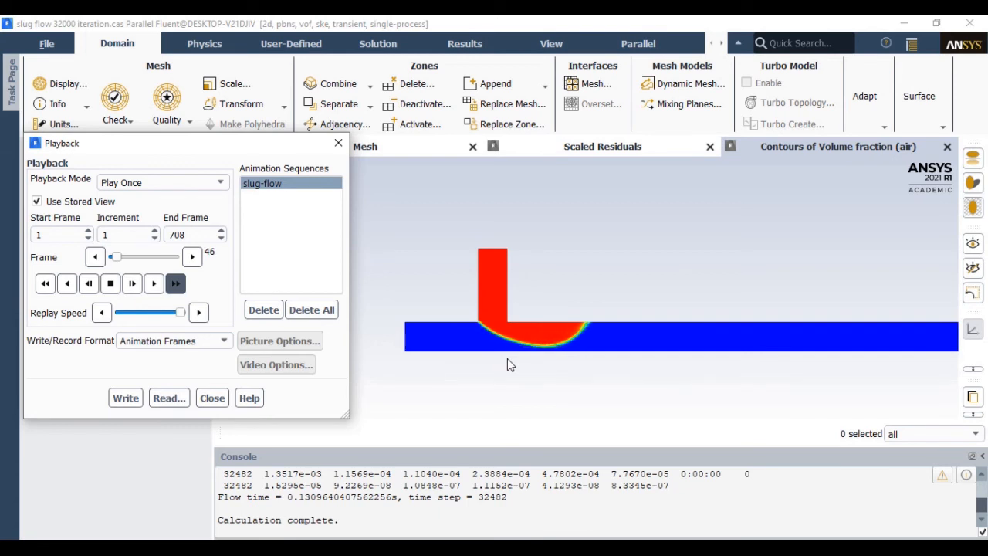
pyautogui.click(176, 284)
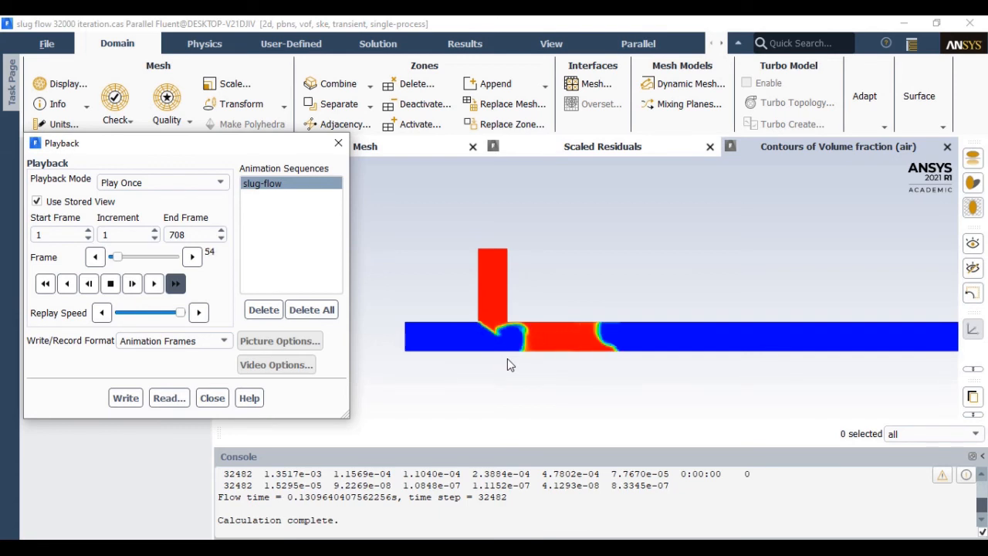
pyautogui.click(191, 256)
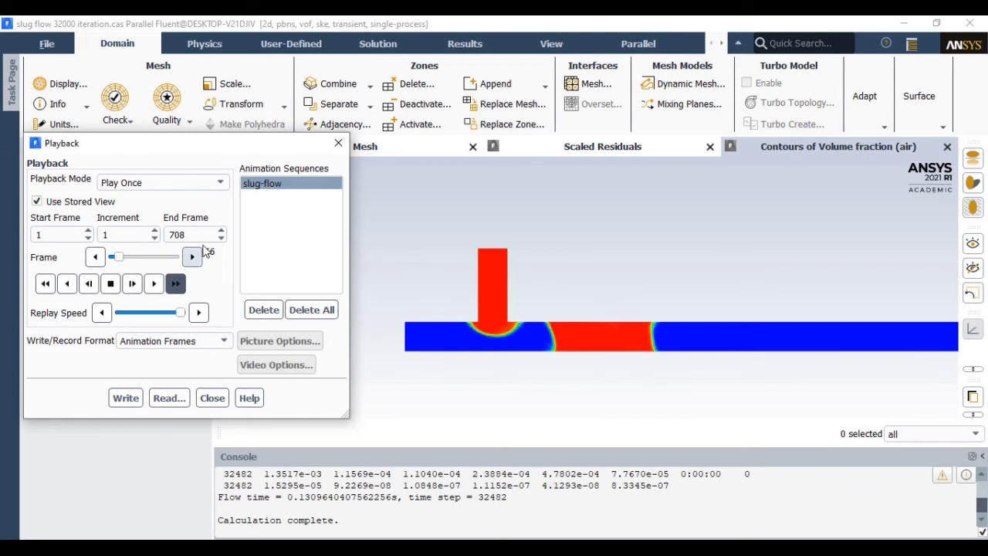
pyautogui.click(191, 256)
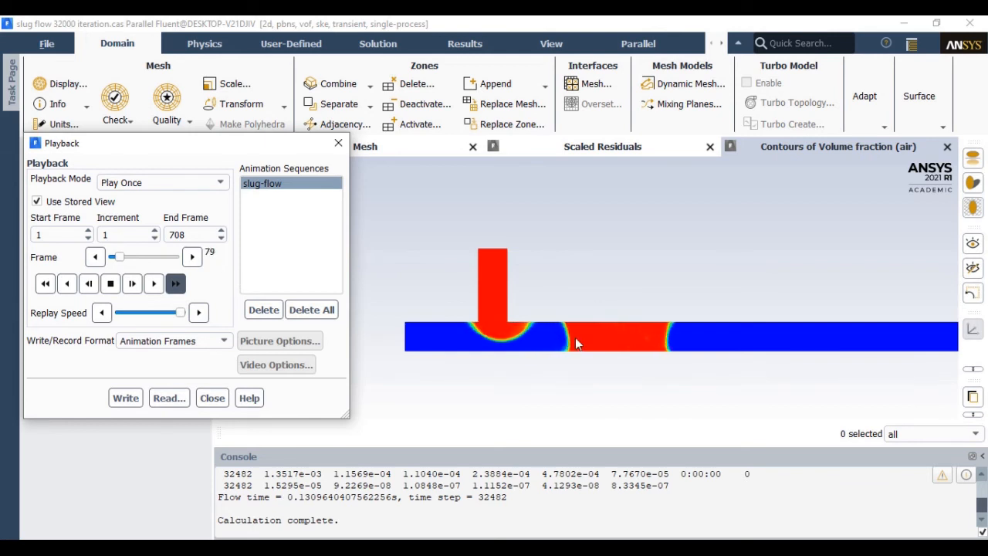
pyautogui.click(110, 284)
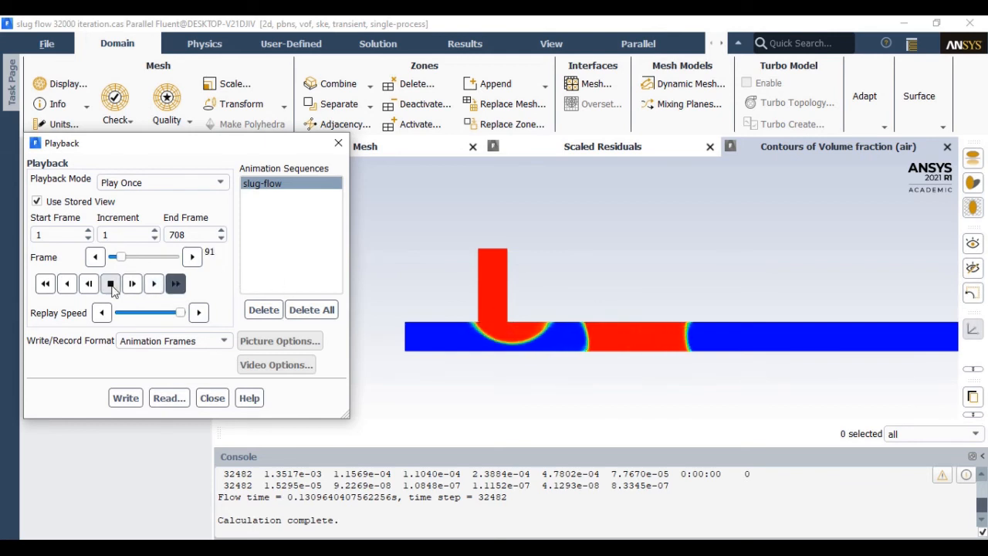
pyautogui.click(654, 94)
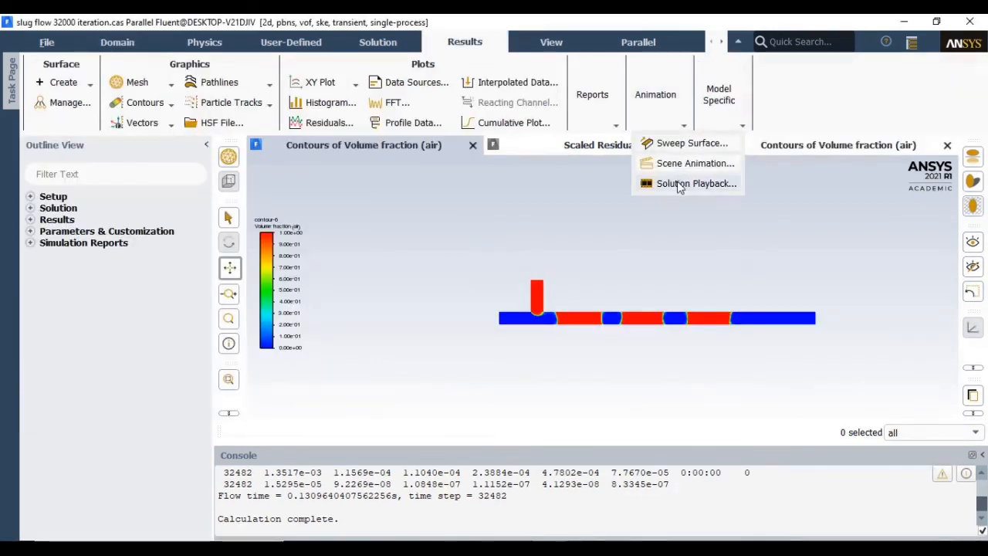
# Reopen Playback with Video File as the write format for the slug-flow animation.
pyautogui.click(694, 182)
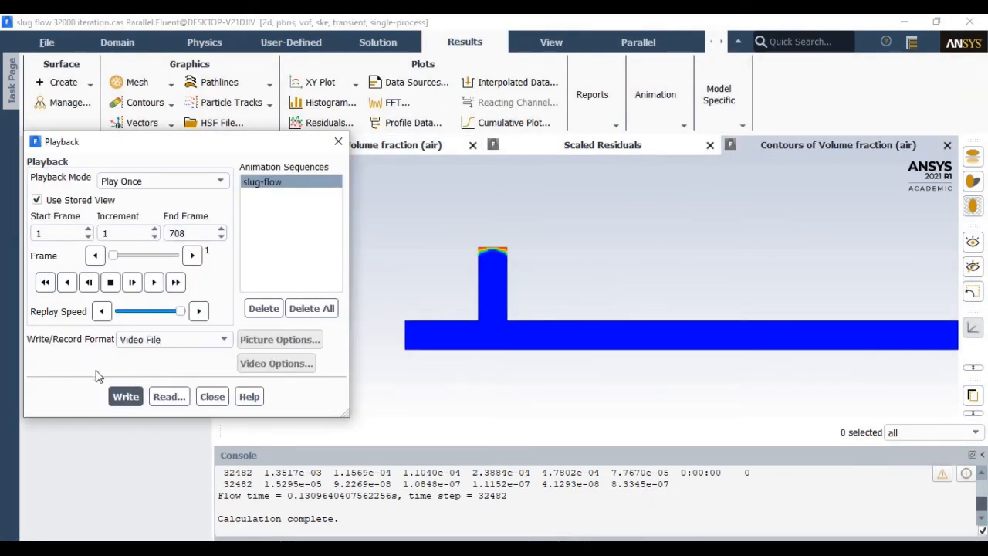
pyautogui.moveTo(349, 447)
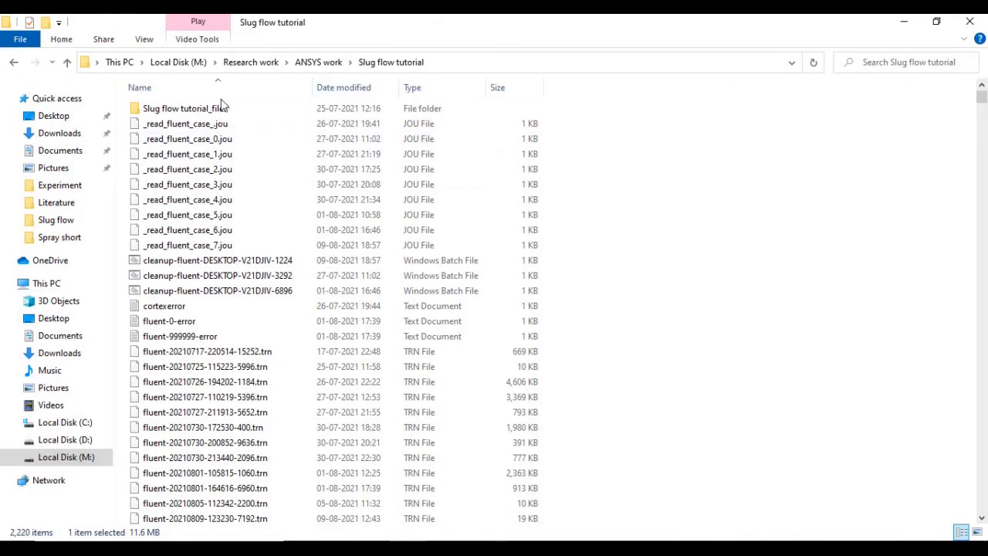
# Locate the 11.6 MB slug-flow MPEG video in the Slug flow tutorial folder.
pyautogui.scroll(-3)
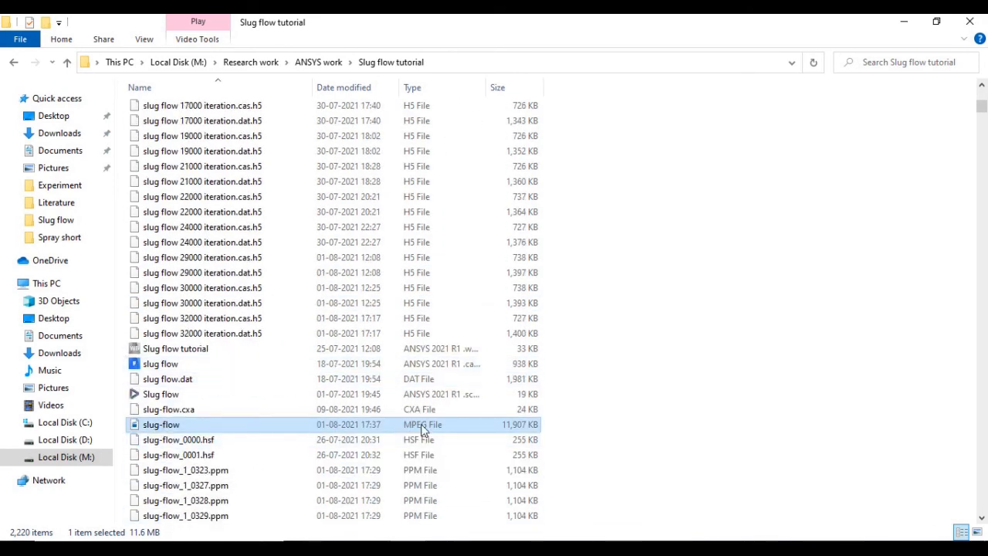
pyautogui.scroll(-3)
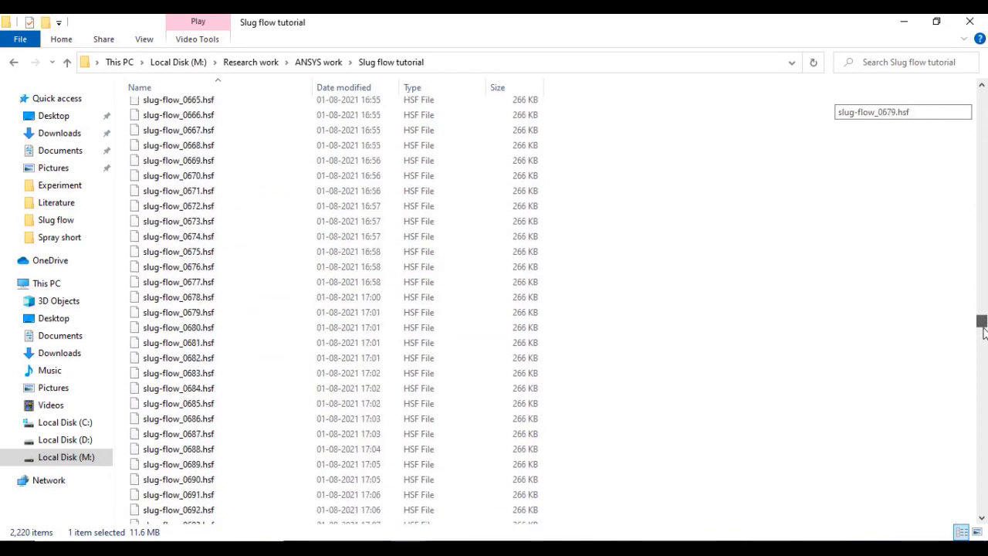
pyautogui.scroll(-3)
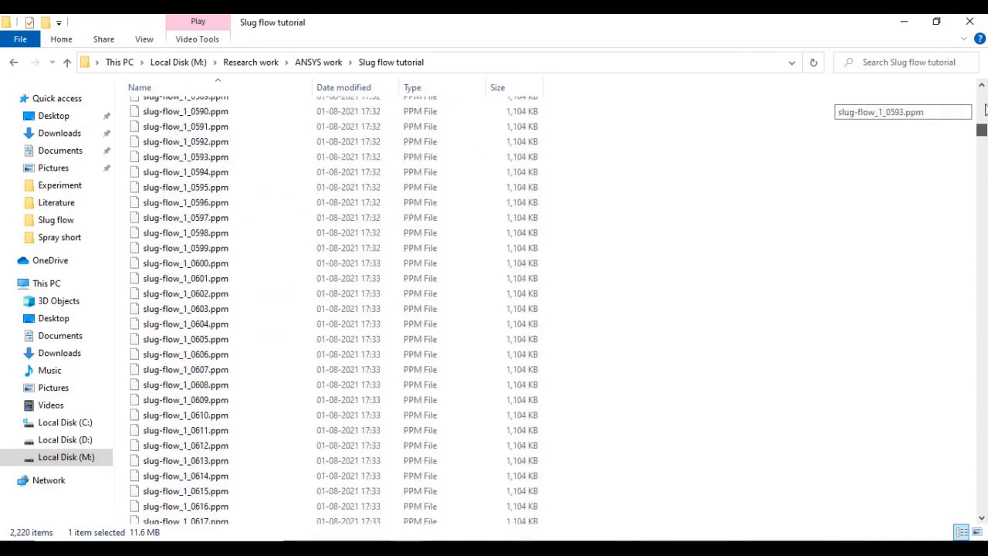
pyautogui.scroll(3)
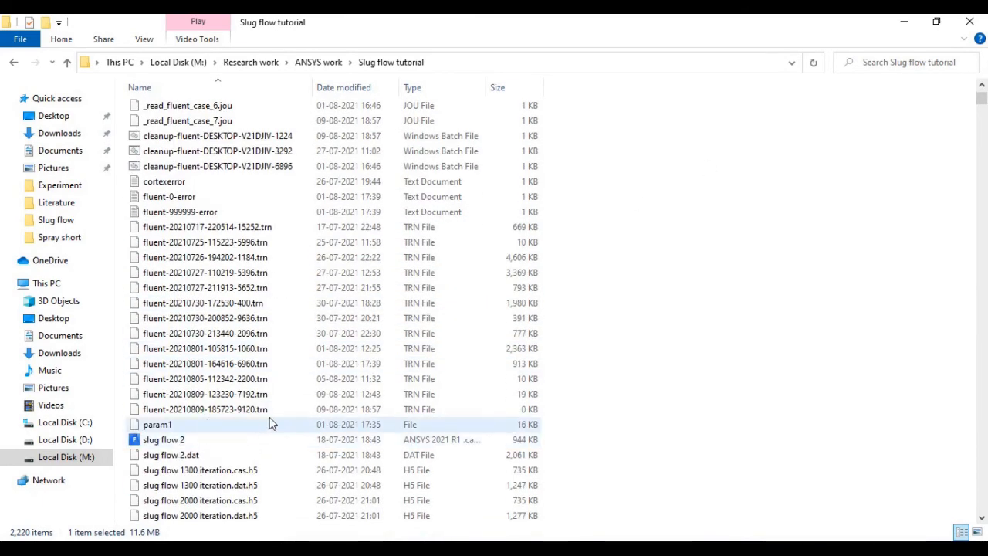
pyautogui.scroll(-3)
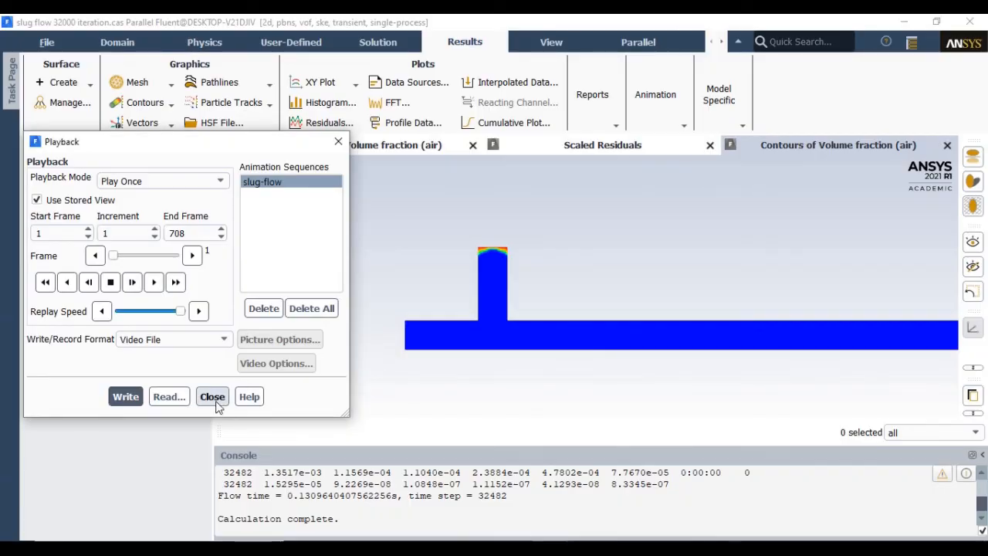
# Close Fluent's Playback settings and return to the Contours results.
pyautogui.click(213, 395)
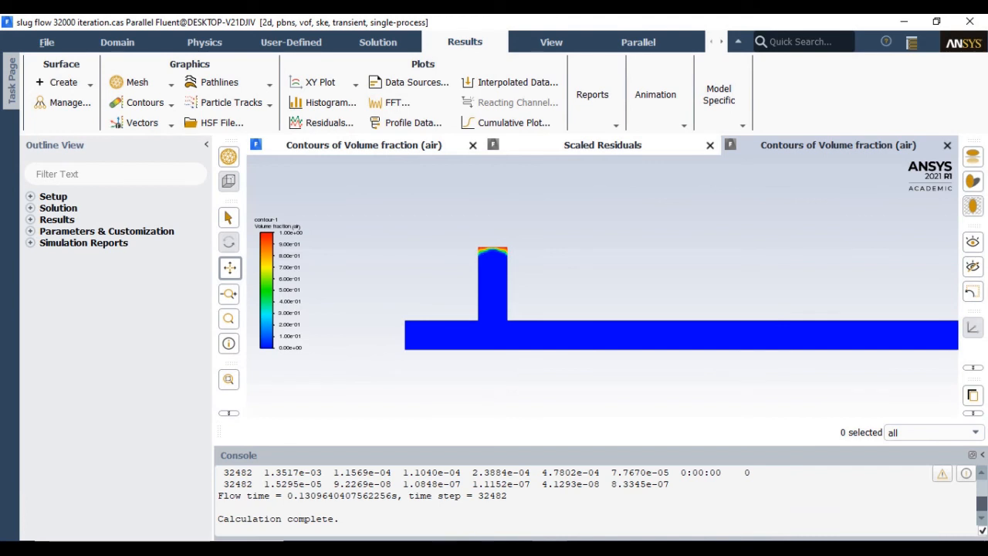
pyautogui.click(145, 102)
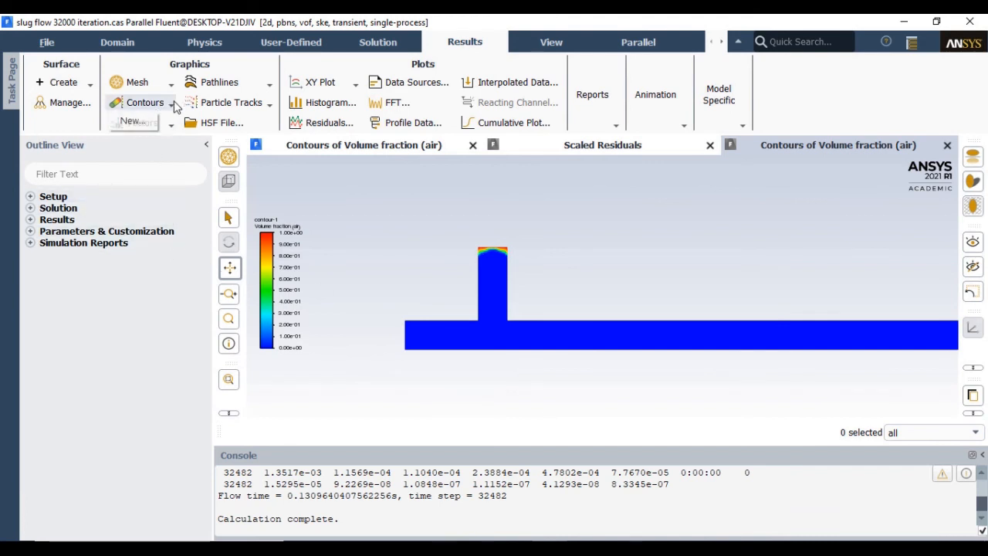
# Display contour-7 of Phases volume fraction for air, showing the slugs along the pipe.
pyautogui.click(145, 102)
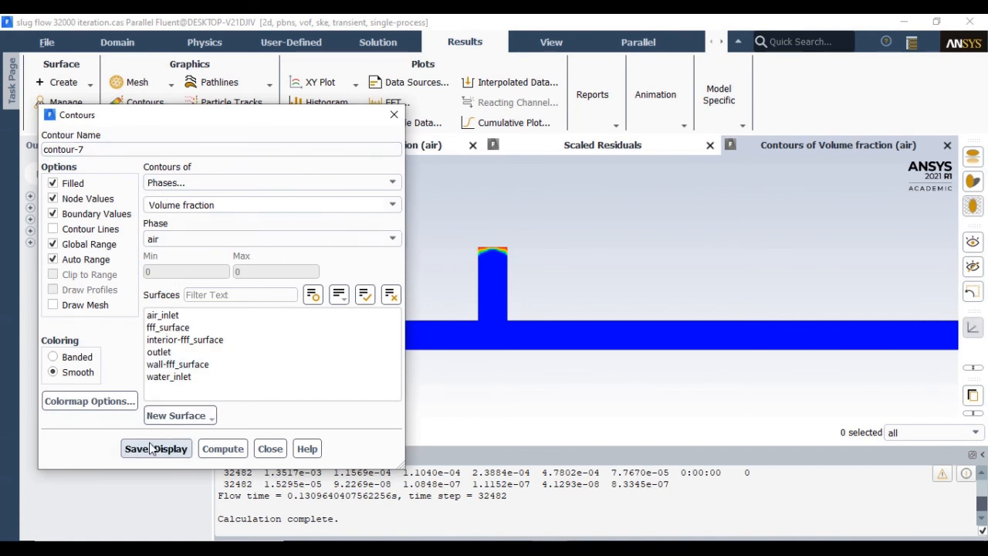
pyautogui.click(154, 447)
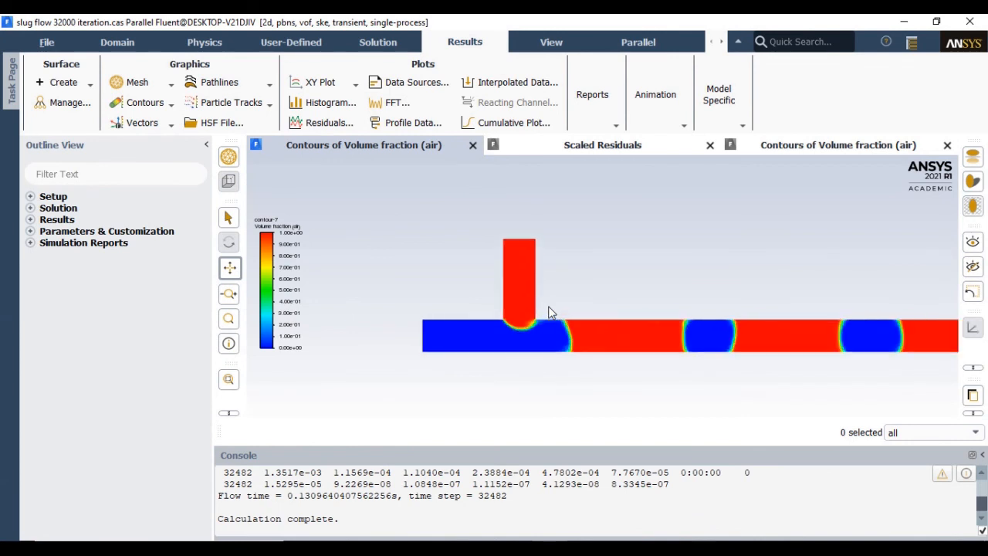
pyautogui.moveTo(583, 344)
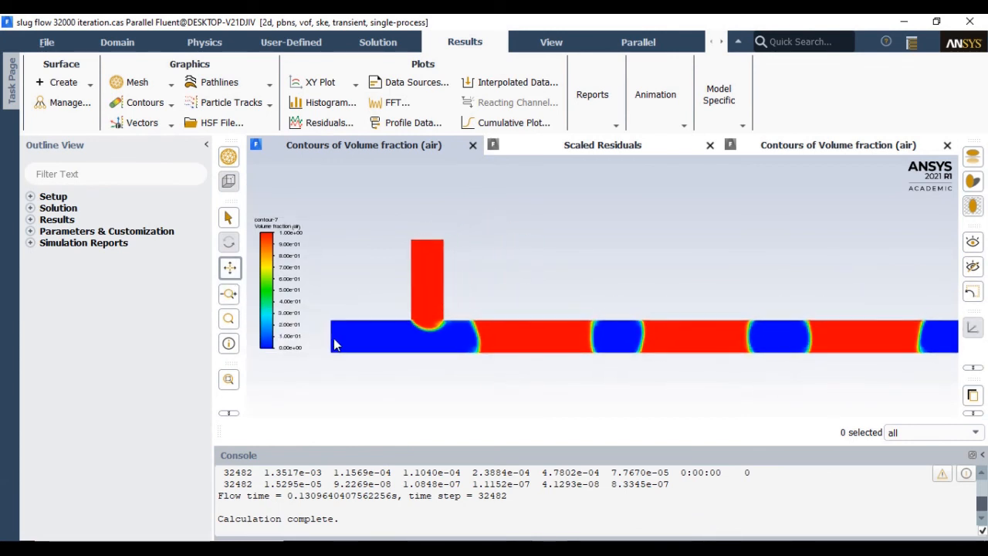
pyautogui.moveTo(363, 346)
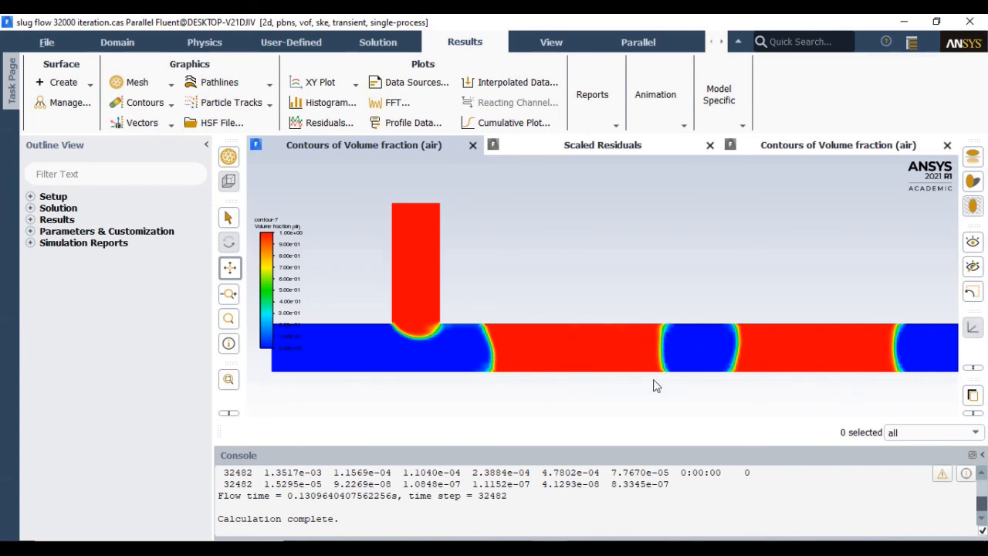
pyautogui.moveTo(665, 333)
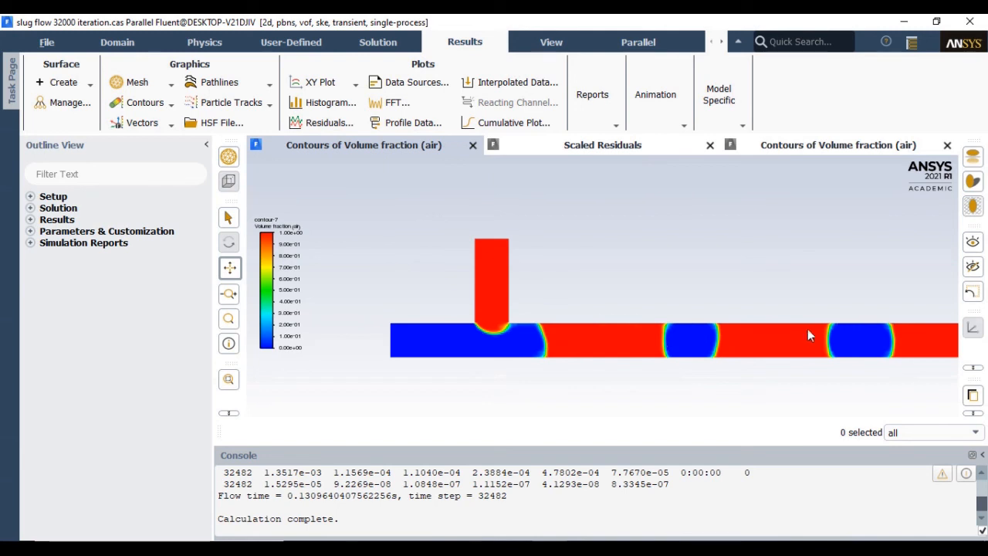
pyautogui.moveTo(826, 338)
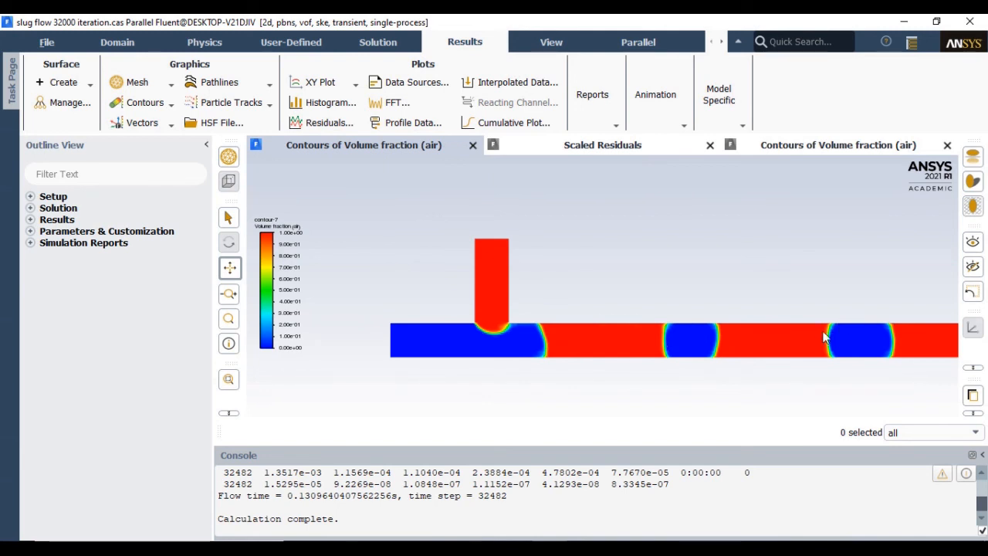